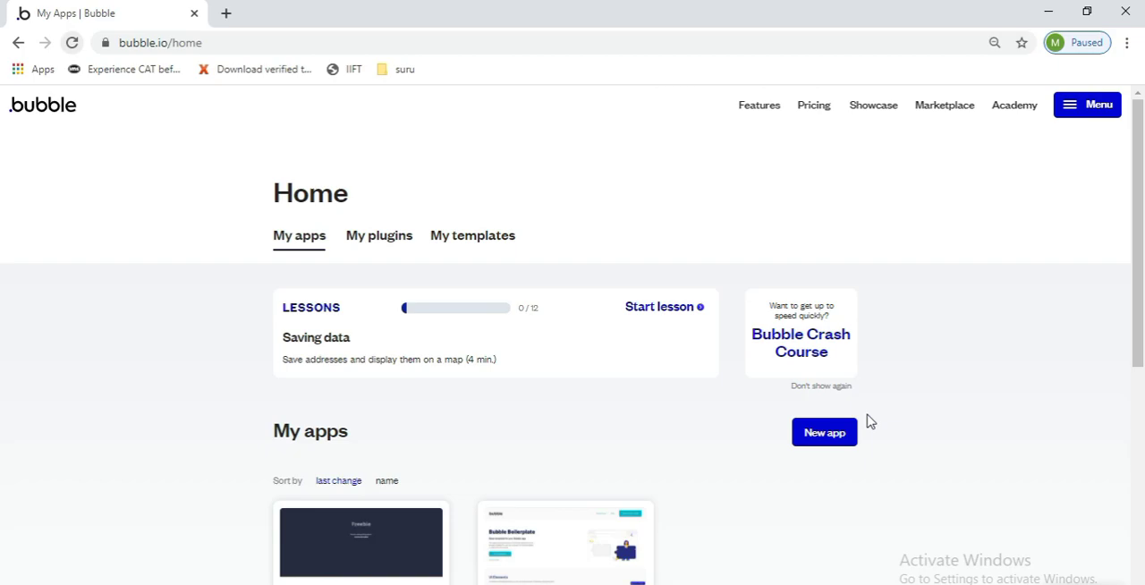
mouse_move(951, 128)
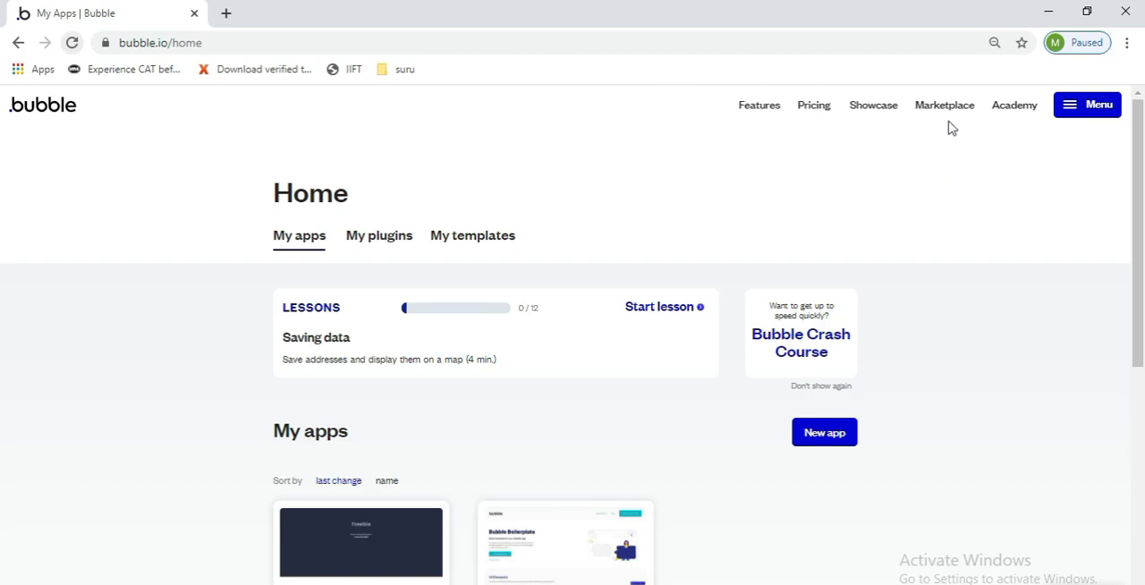
mouse_move(945, 105)
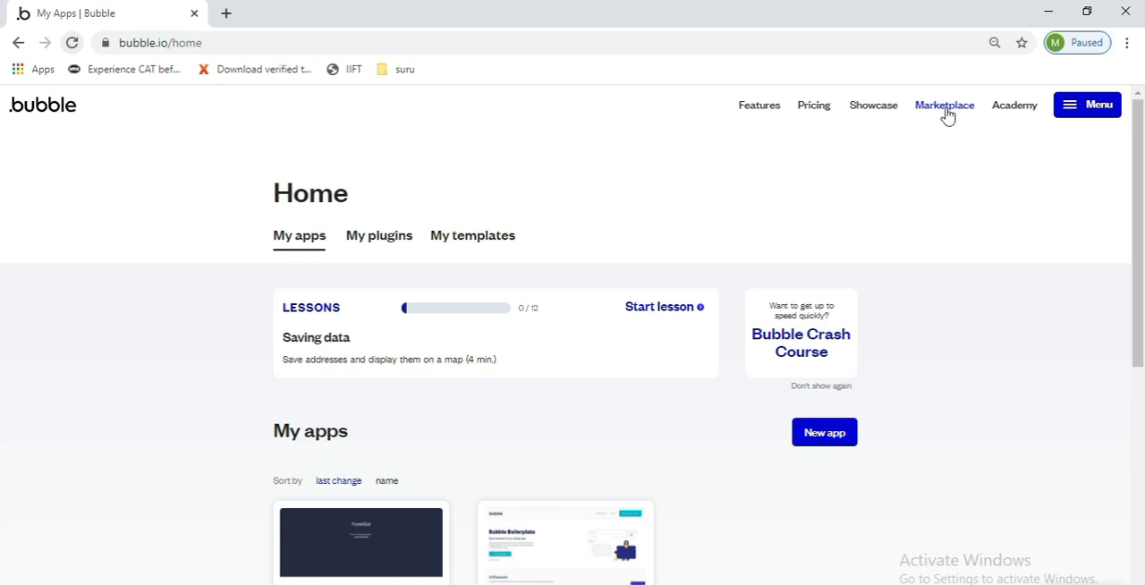
Open the Bubble Marketplace and scroll down to its Templates listing
click(943, 105)
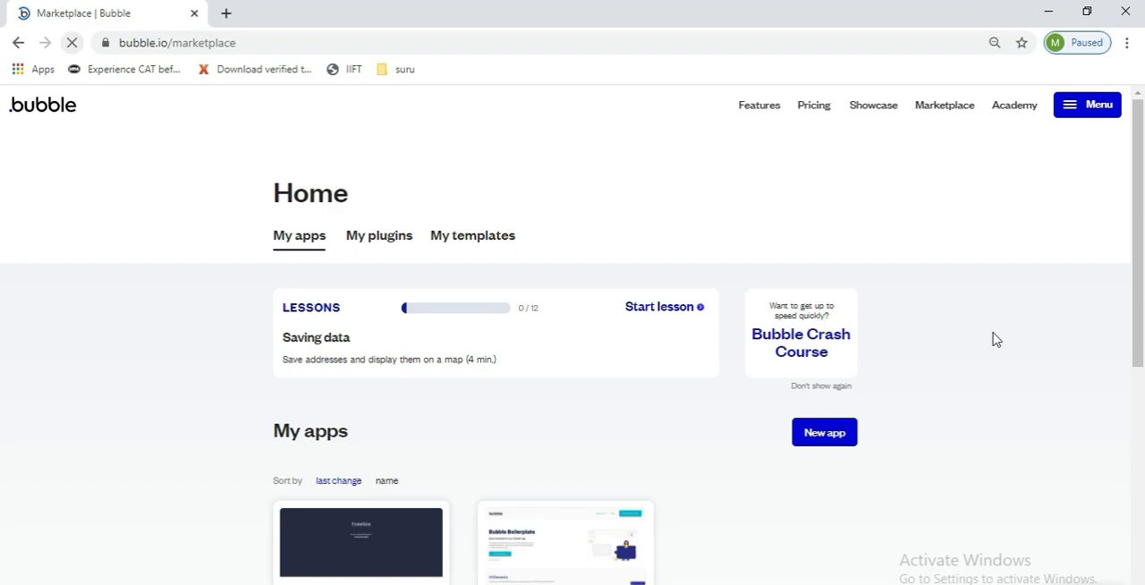
click(944, 105)
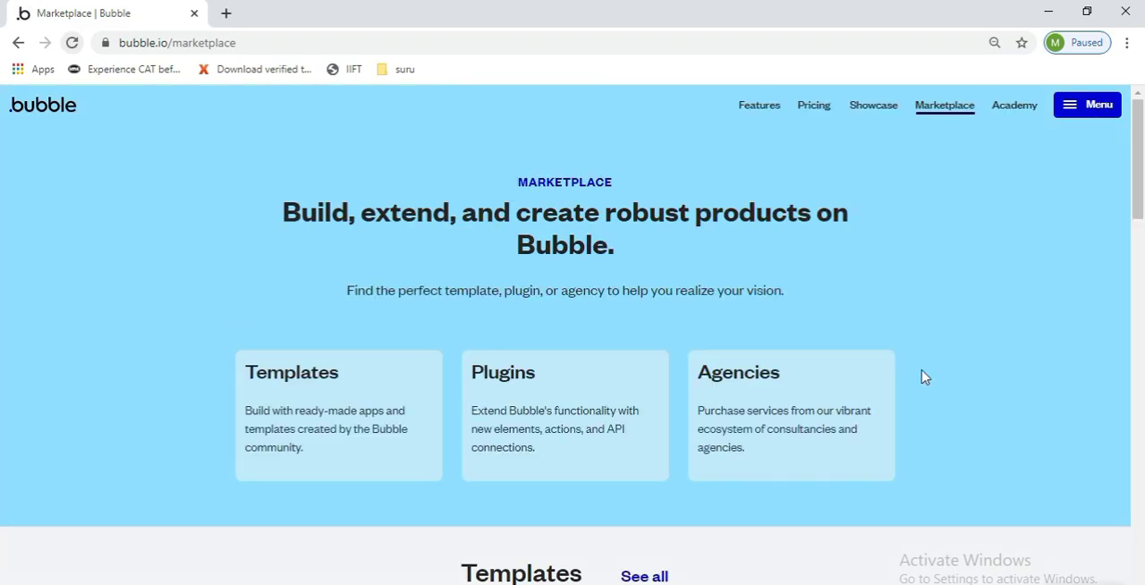
scroll(down, 3)
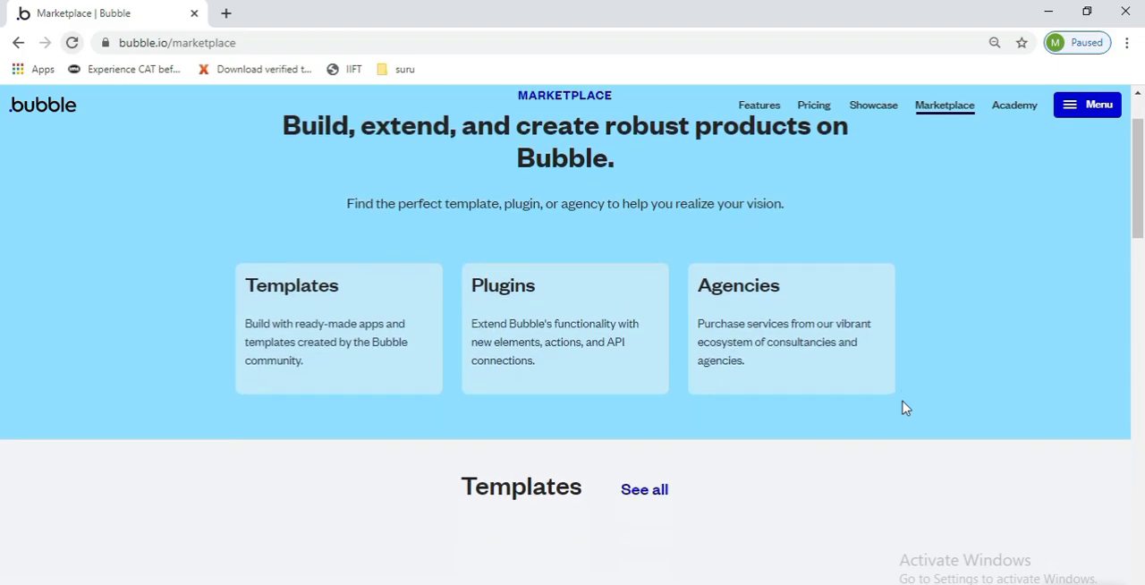
scroll(down, 3)
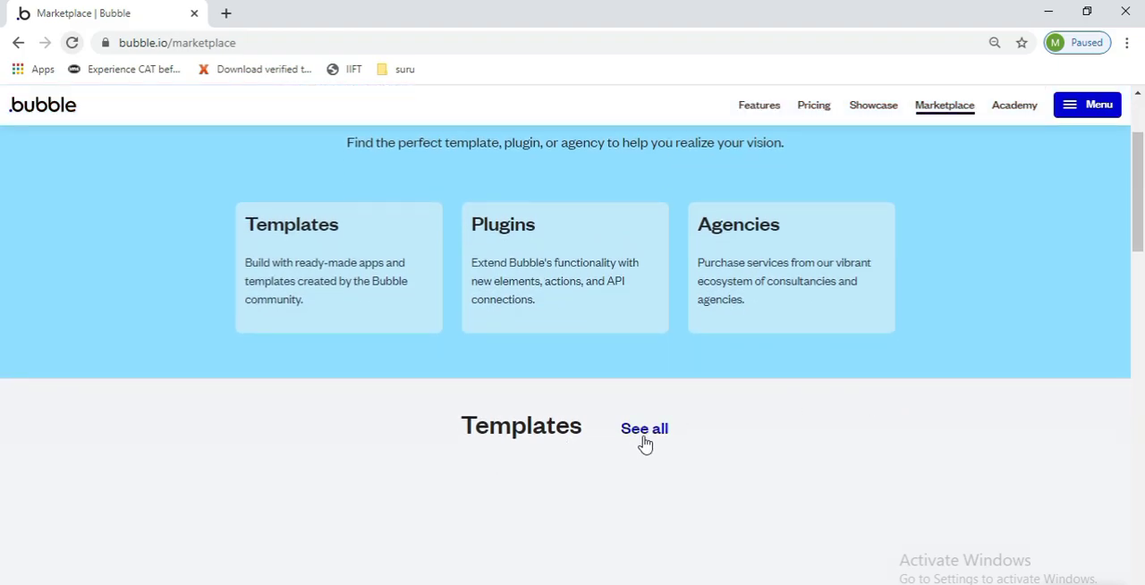
Show all templates, filter to the Blog category, and scroll down to Multipurpose Blog
click(643, 429)
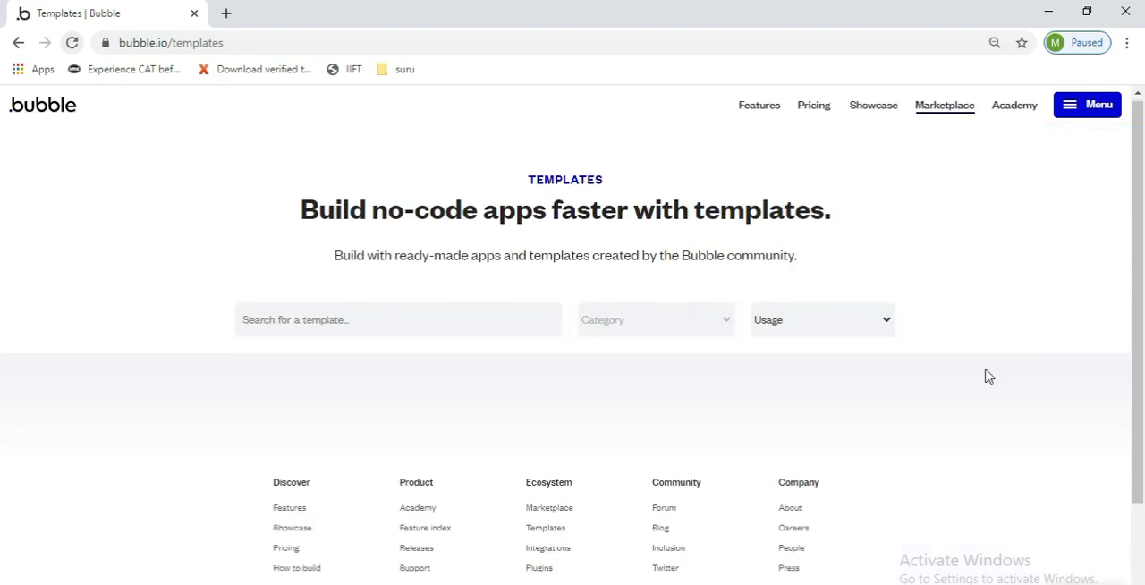
scroll(down, 3)
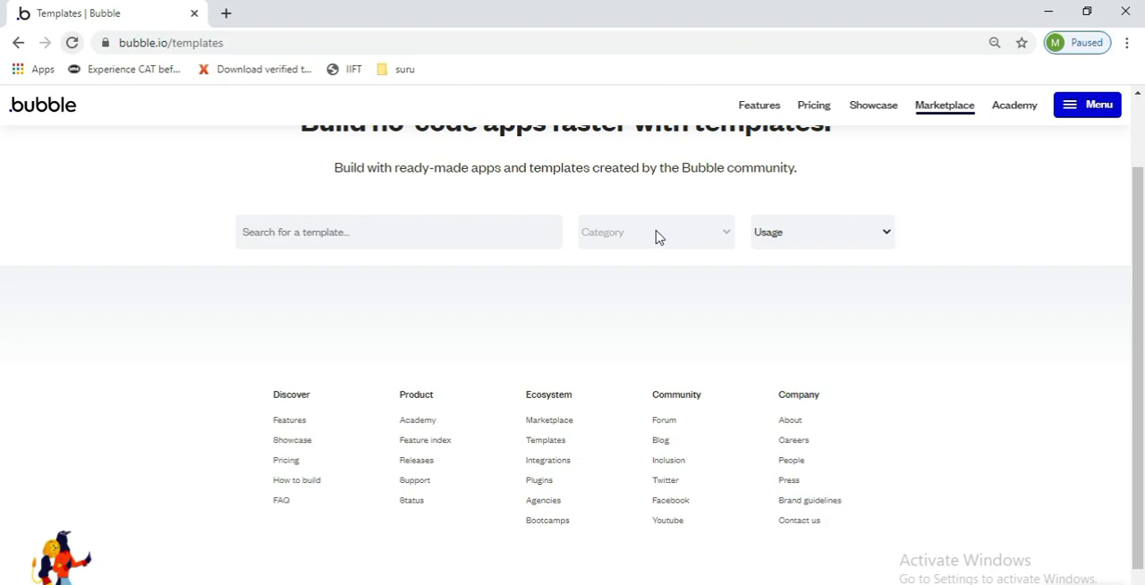
click(654, 232)
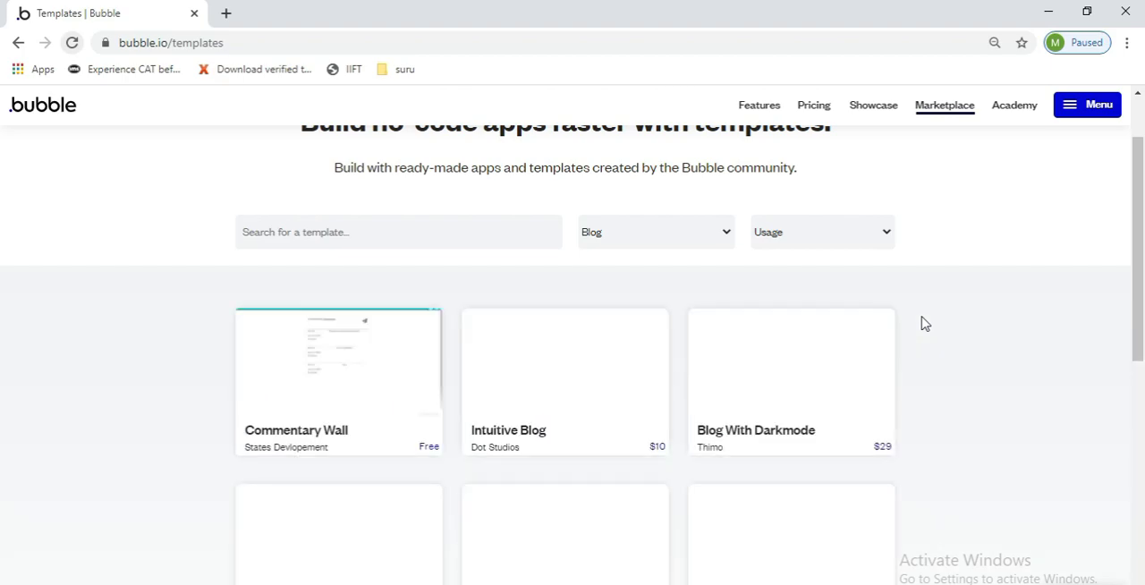
scroll(down, 3)
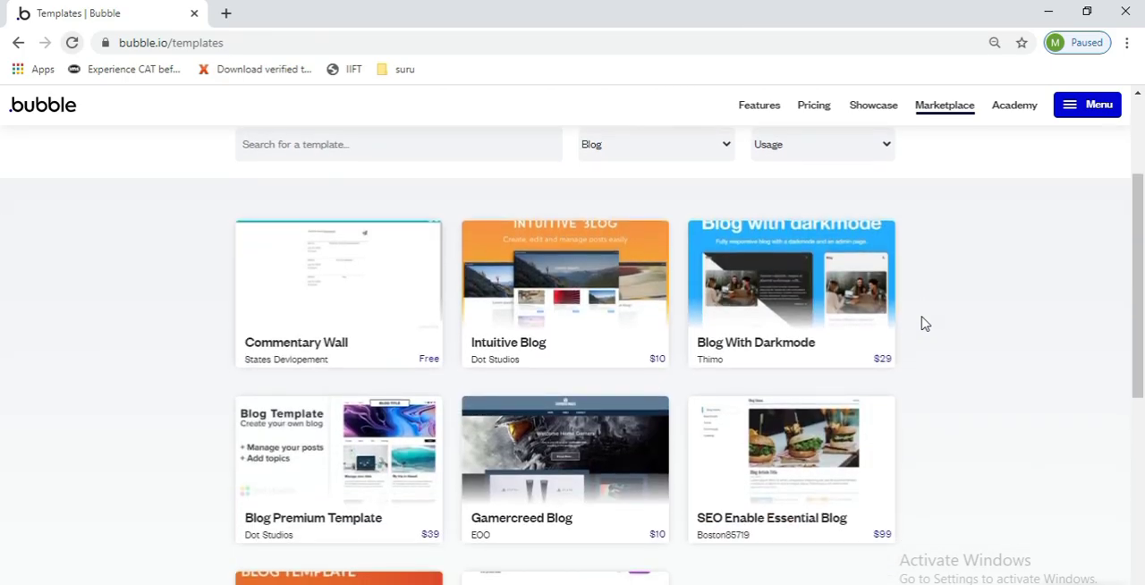
scroll(down, 3)
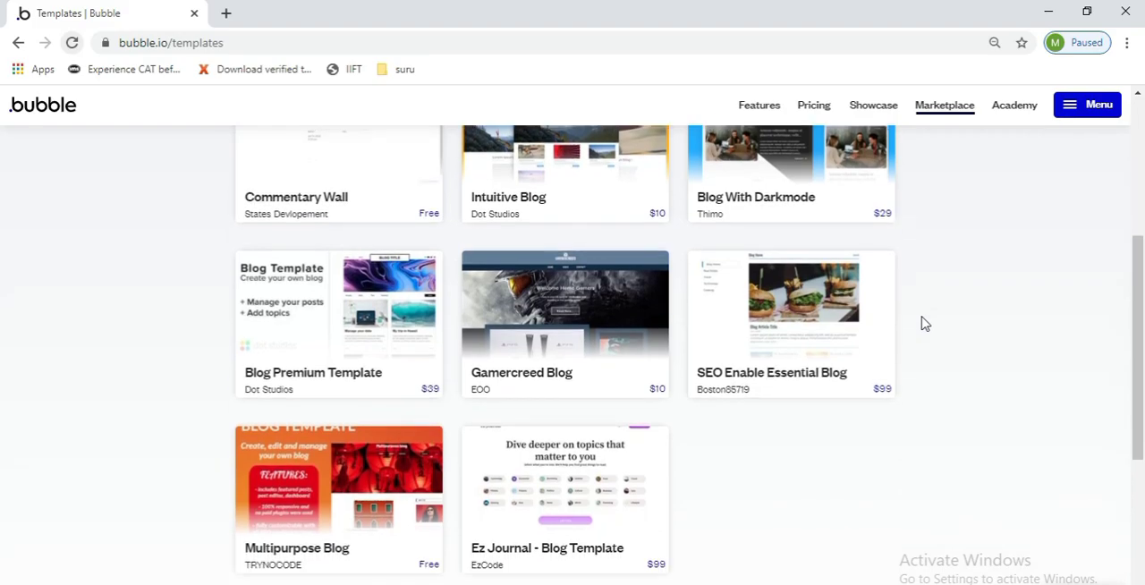
scroll(down, 3)
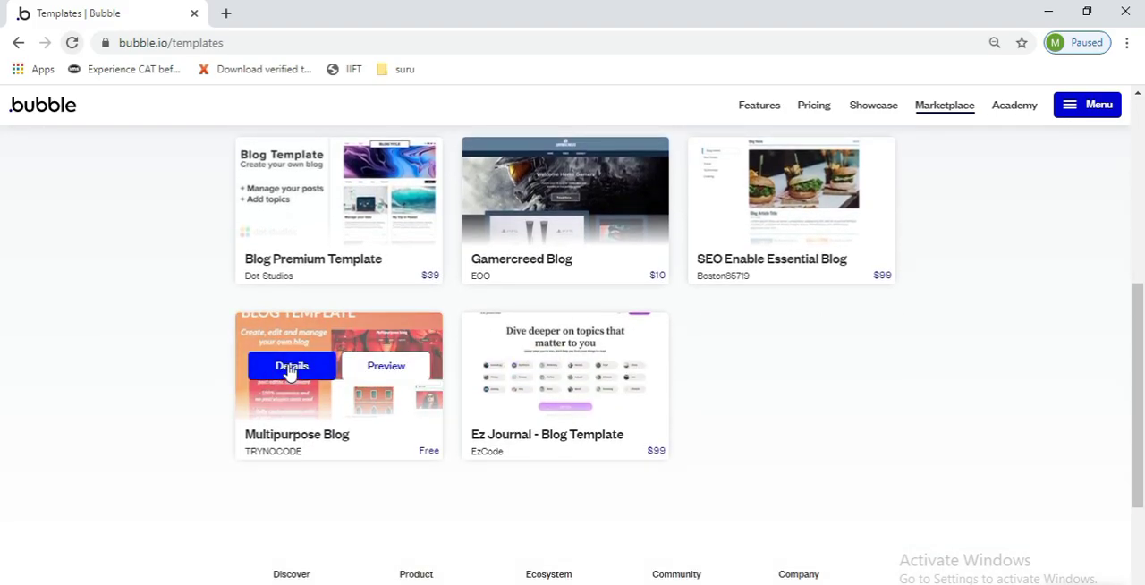
Open the Multipurpose Blog template's Details page and review its features and included pages
click(292, 365)
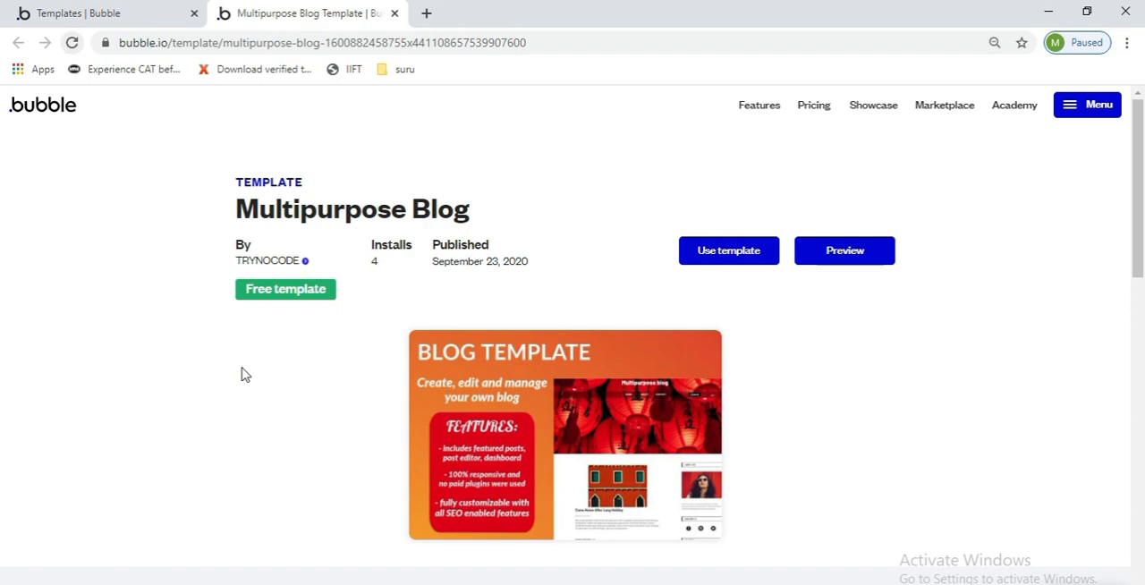
mouse_move(802, 384)
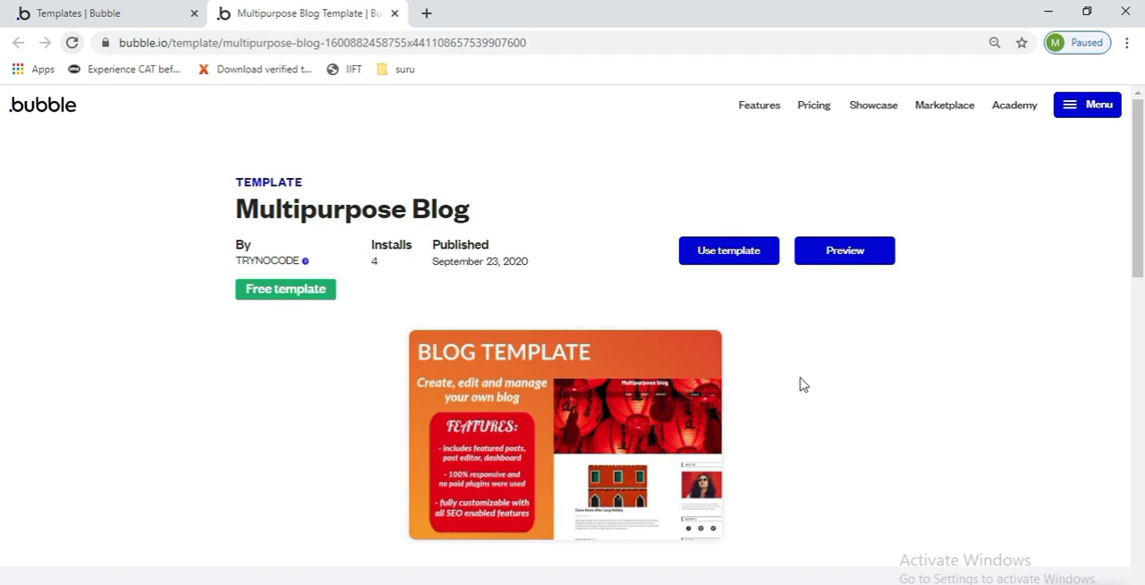
scroll(down, 3)
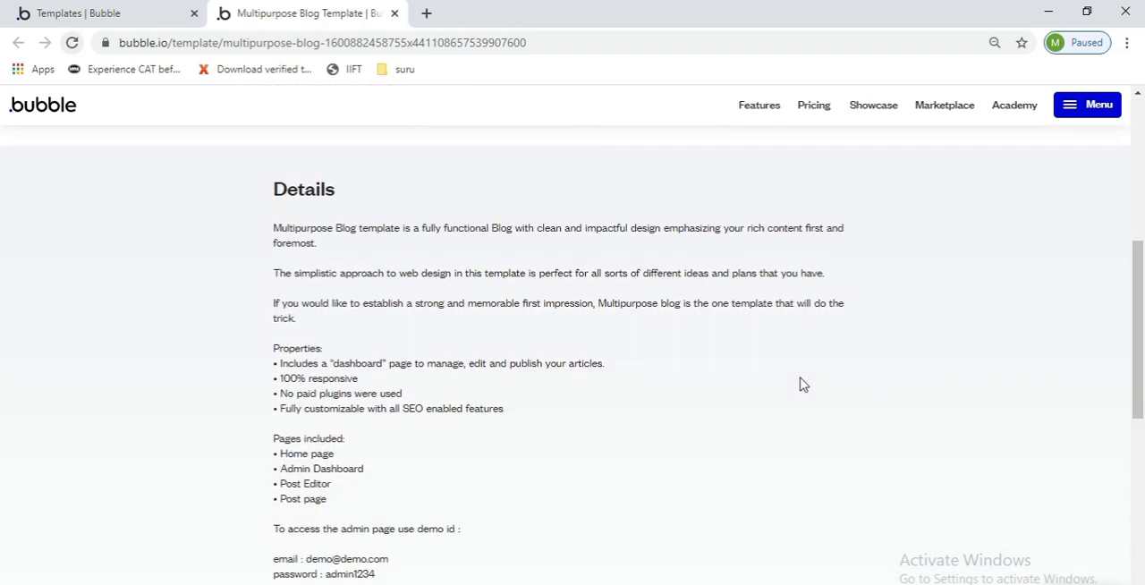
mouse_move(315, 382)
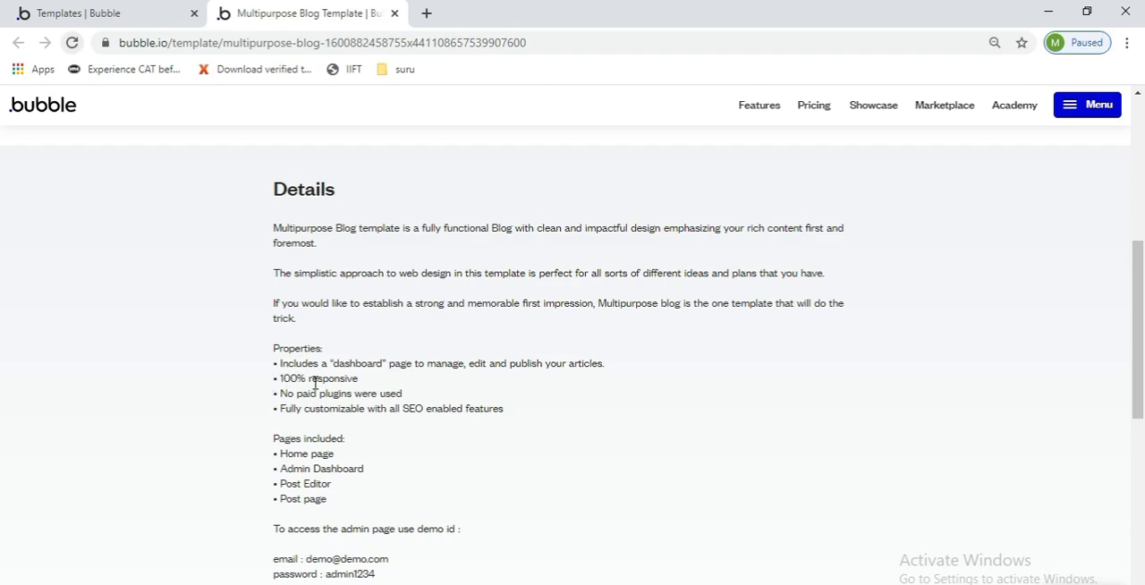
mouse_move(291, 407)
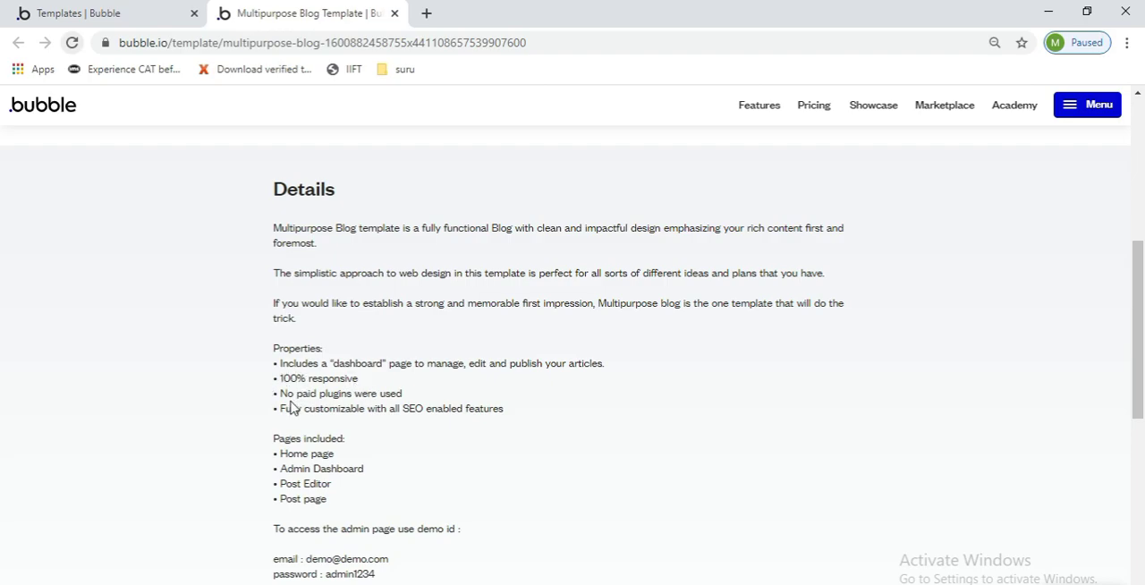
mouse_move(414, 436)
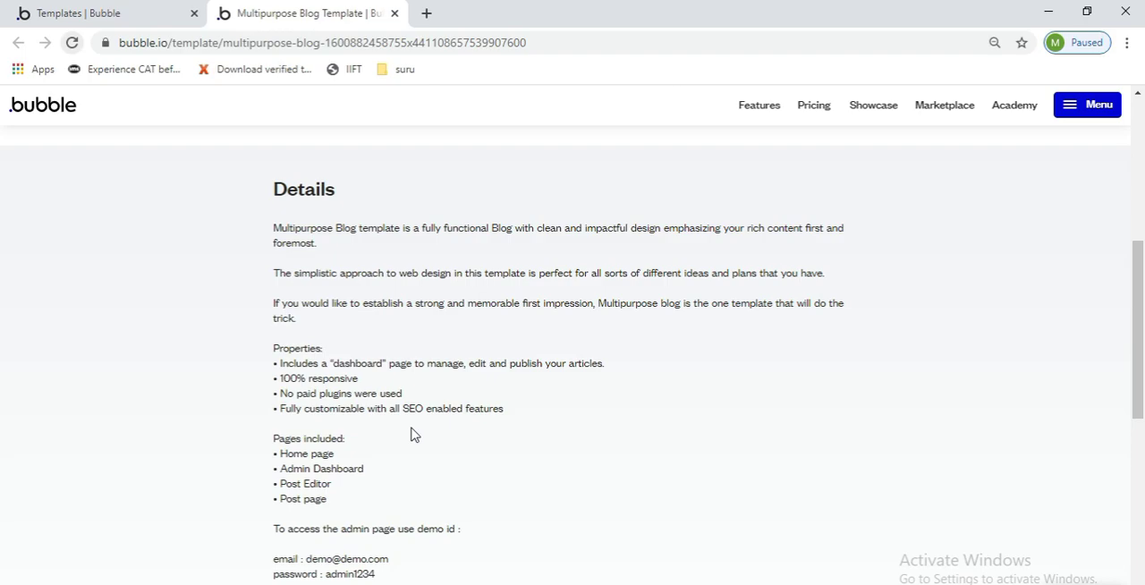
mouse_move(476, 430)
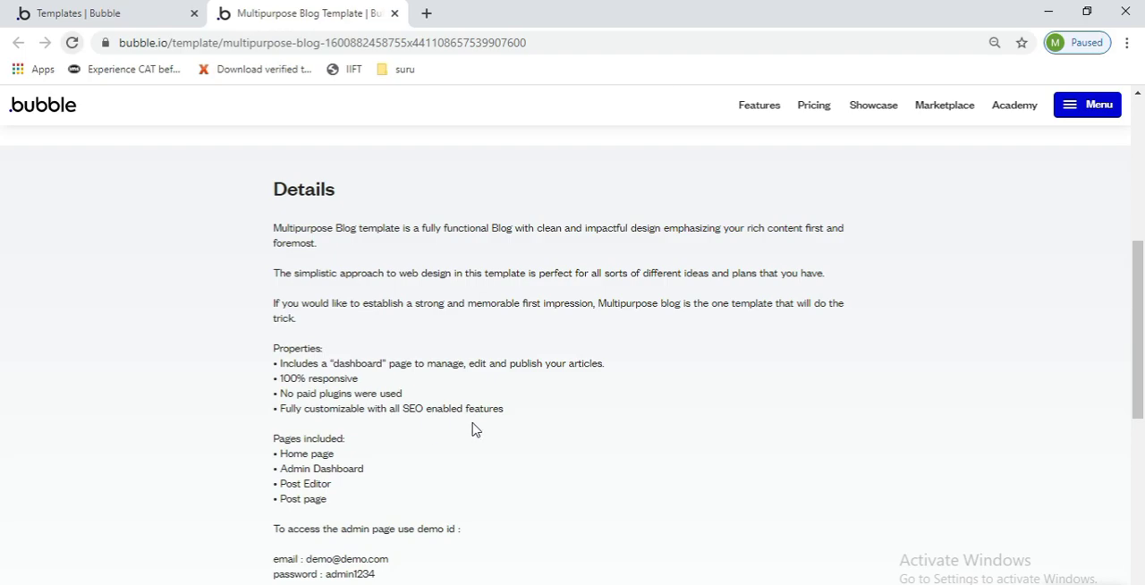
mouse_move(294, 502)
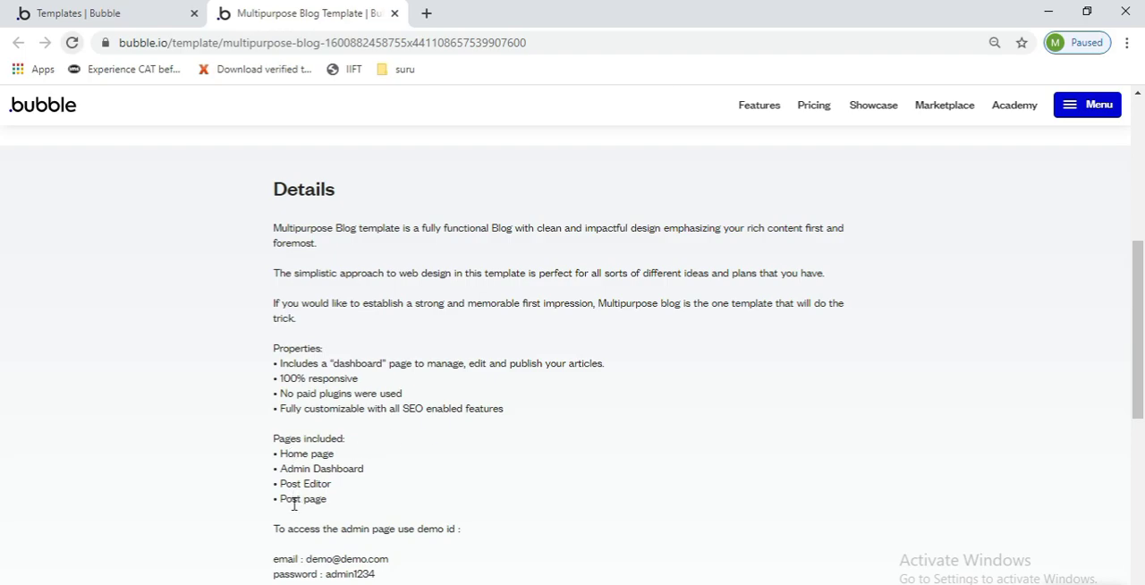
scroll(up, 3)
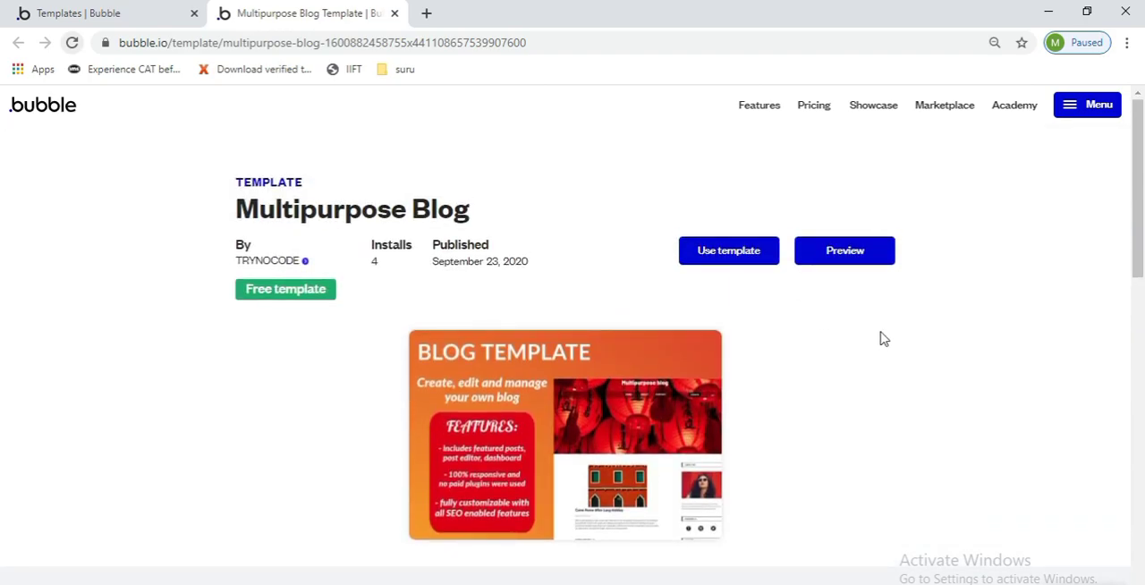
Launch the live 'Multipurpose blog v1' preview and browse its posts, sidebar and footer
click(844, 251)
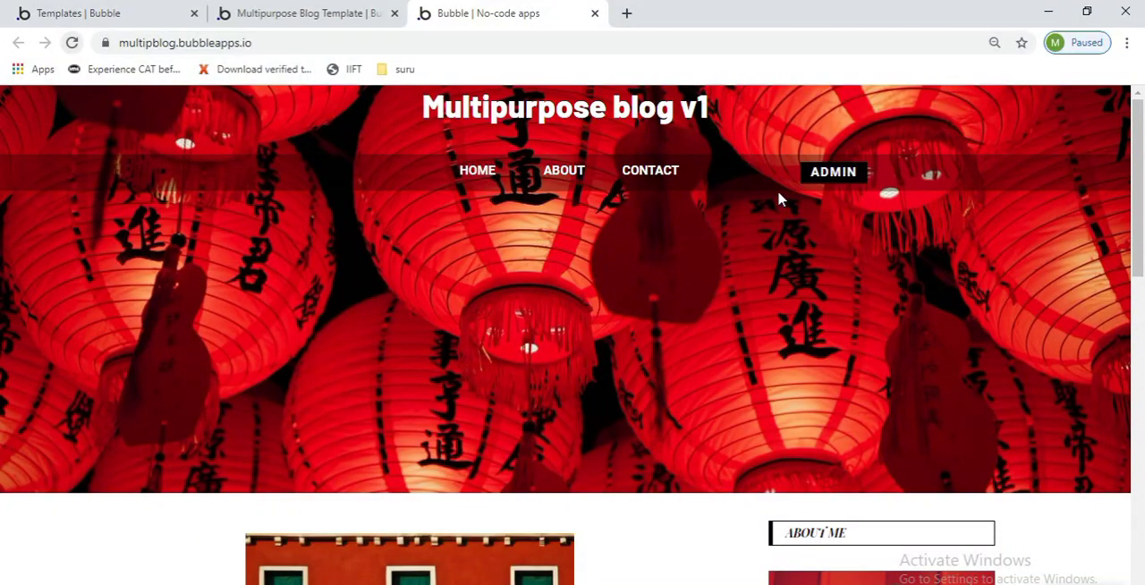
mouse_move(517, 246)
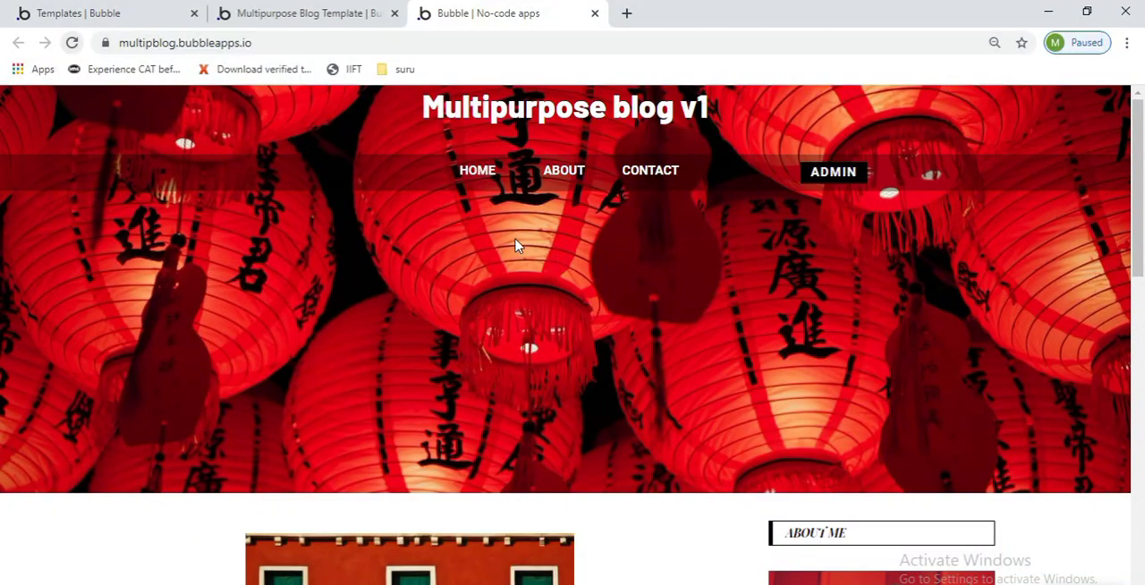
scroll(down, 3)
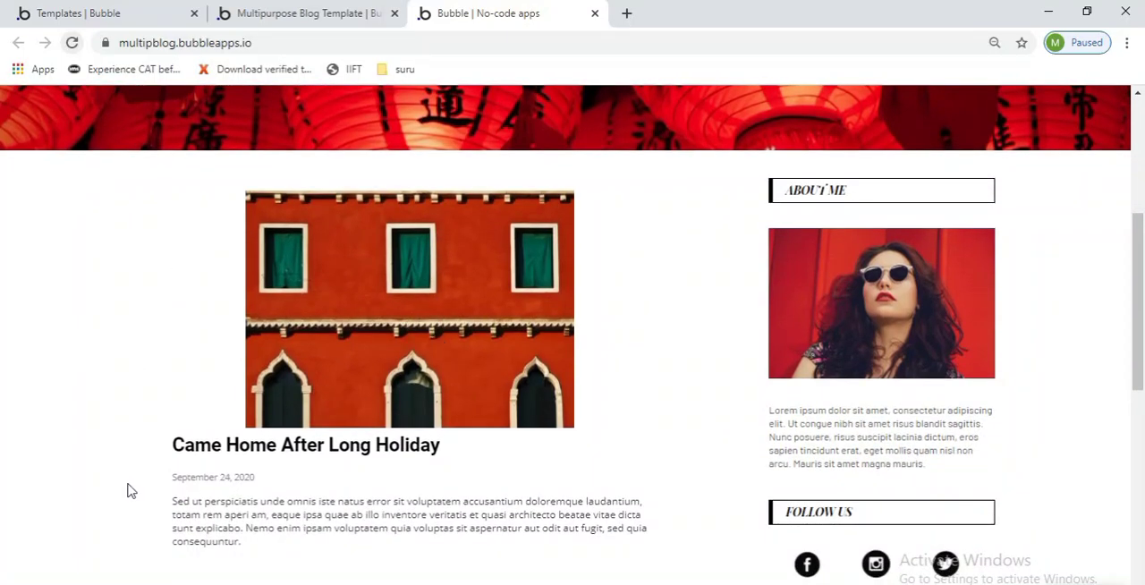
scroll(down, 3)
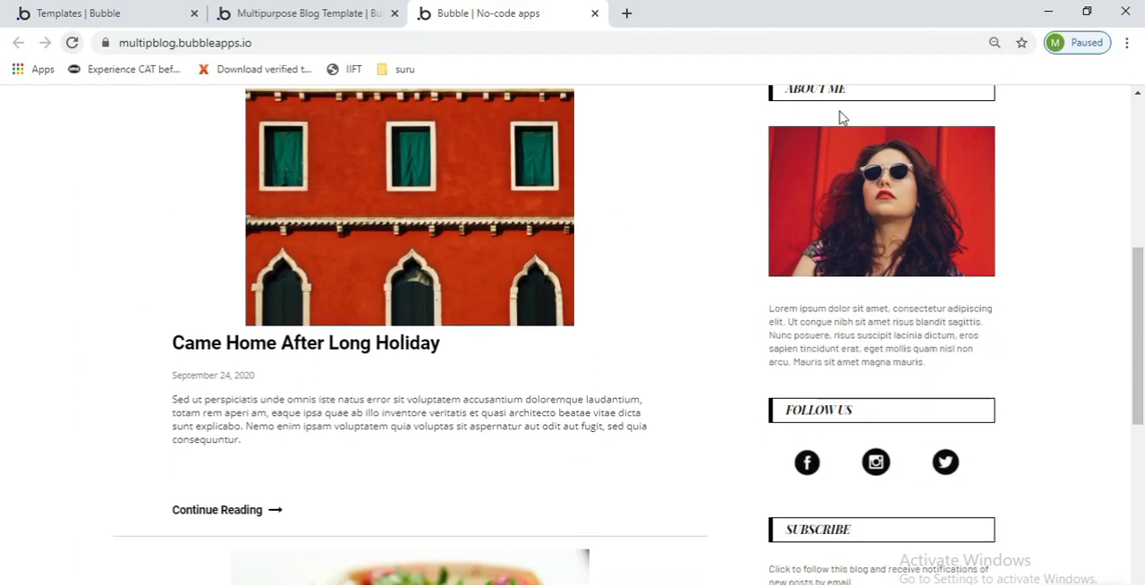
scroll(down, 3)
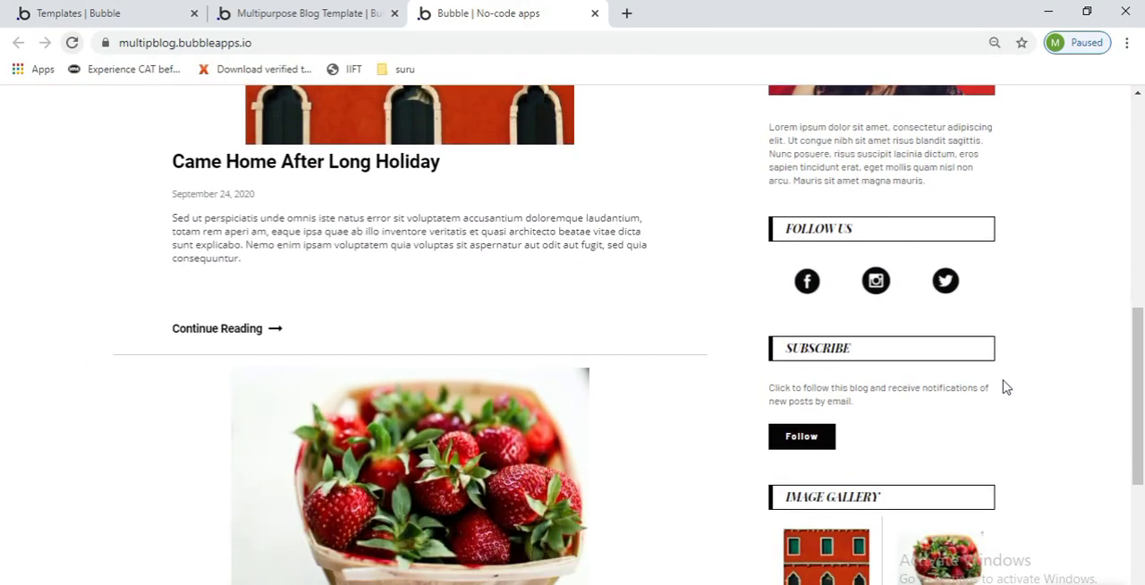
scroll(down, 3)
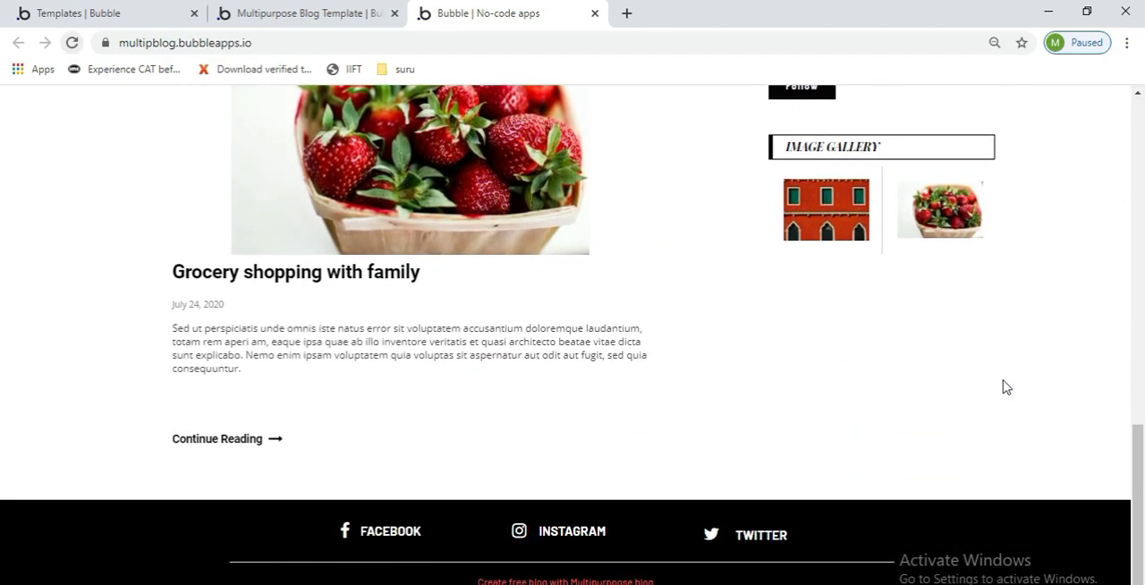
scroll(up, 3)
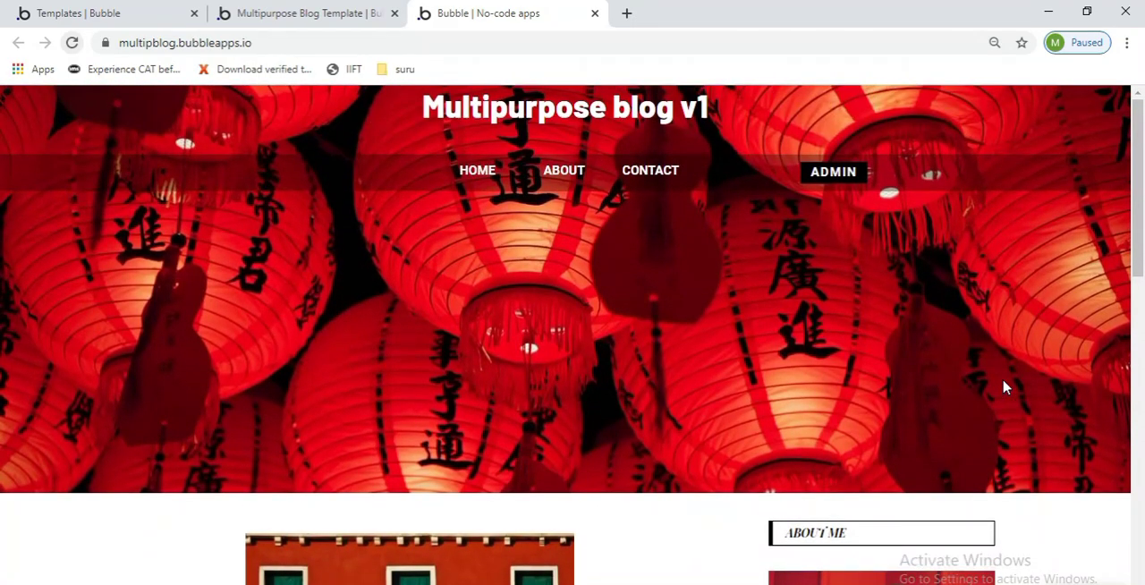
mouse_move(832, 172)
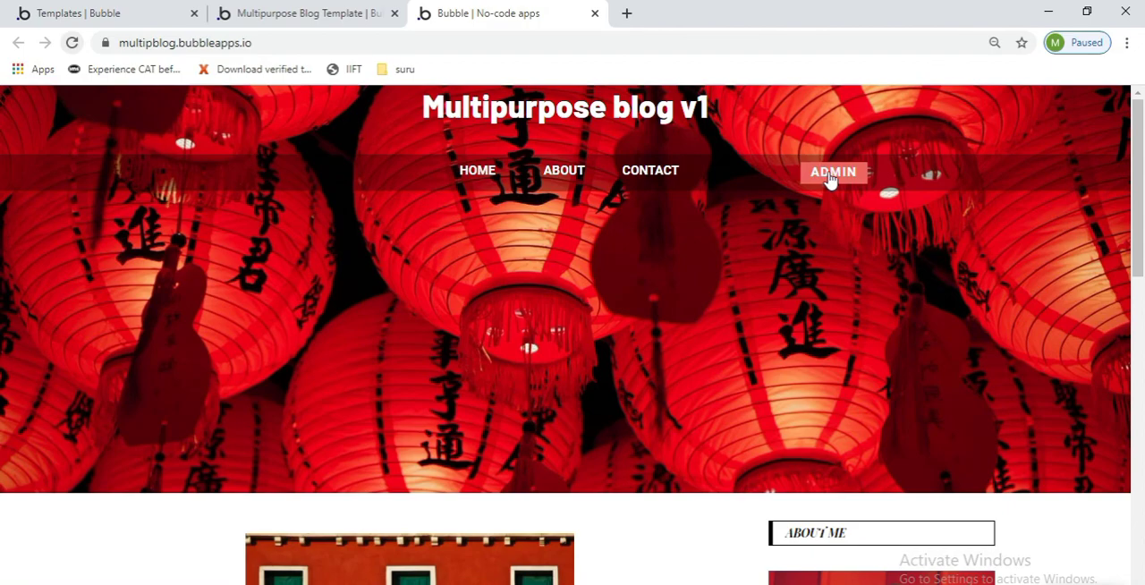
click(832, 170)
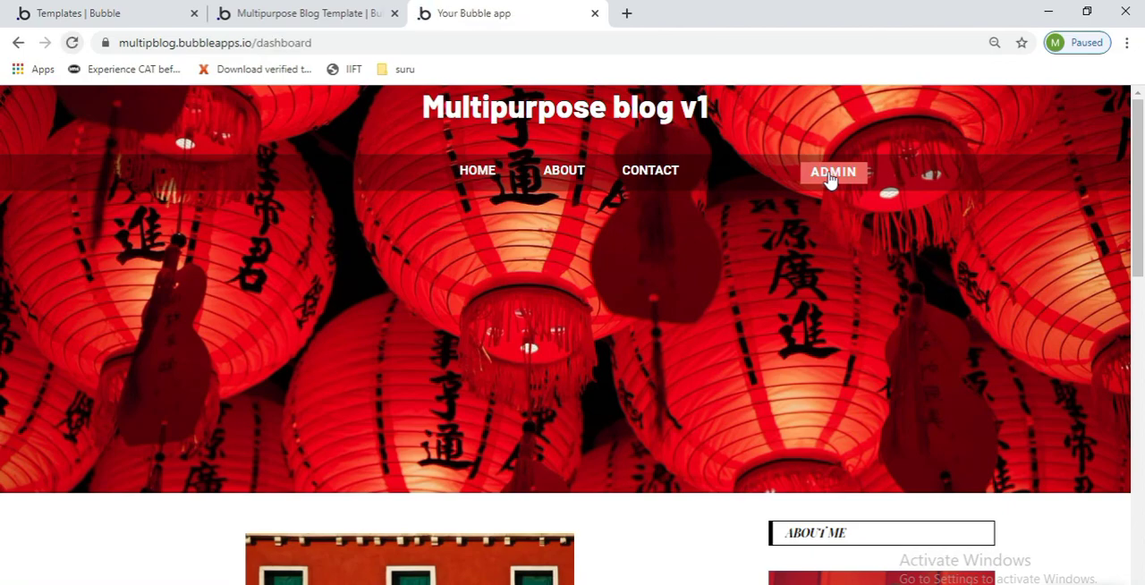
click(831, 171)
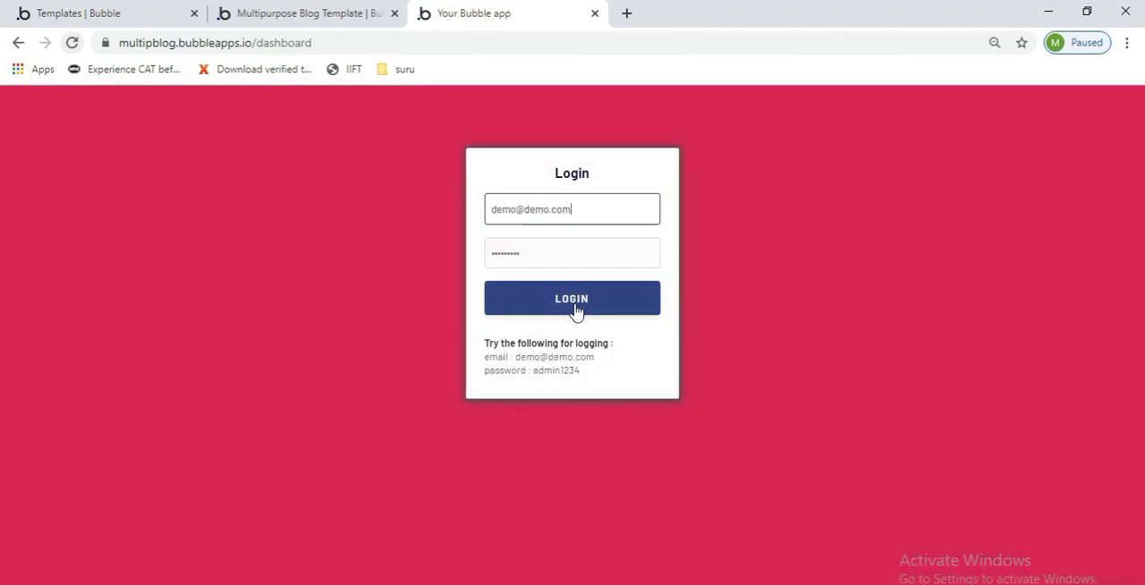
click(572, 297)
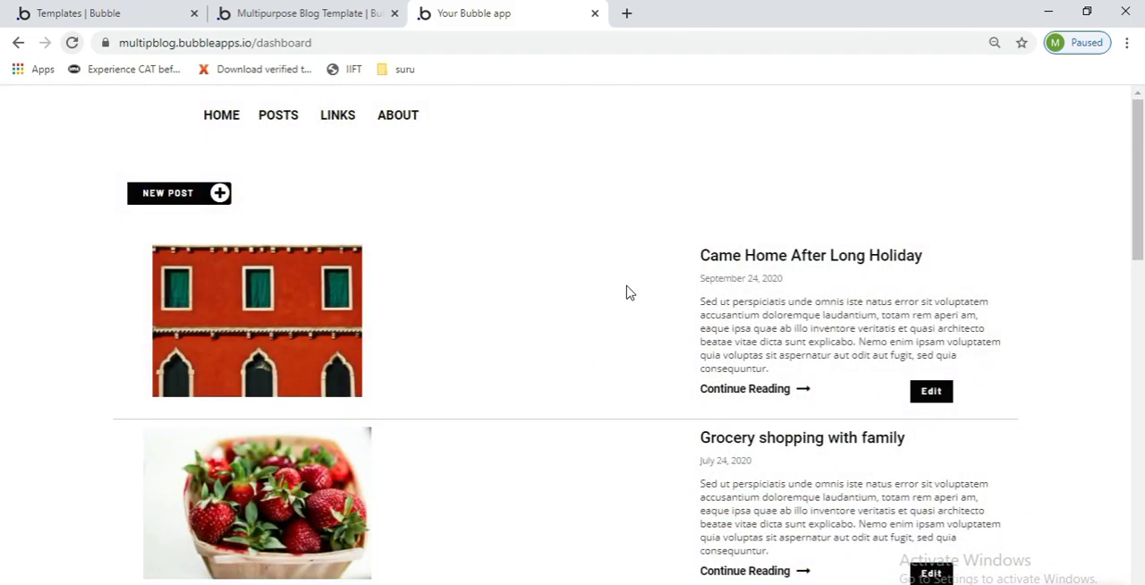
mouse_move(939, 410)
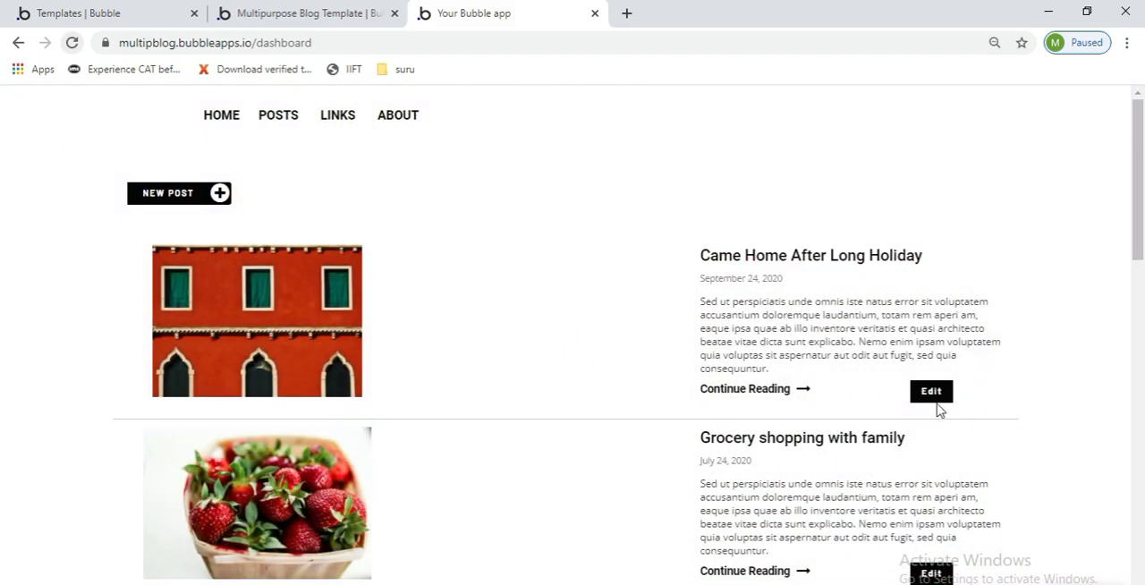
mouse_move(169, 193)
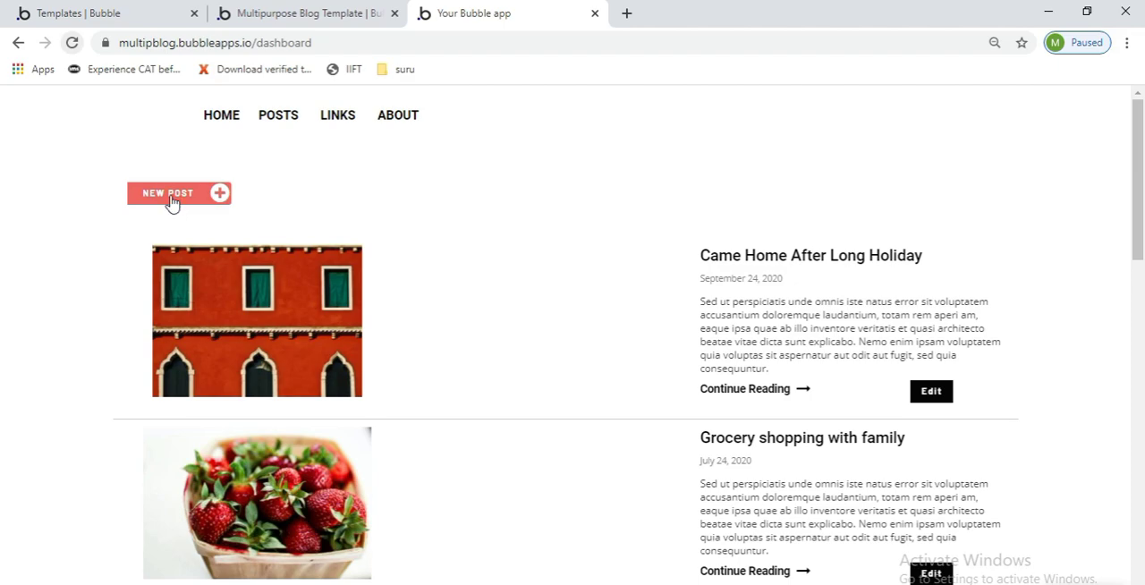
mouse_move(489, 175)
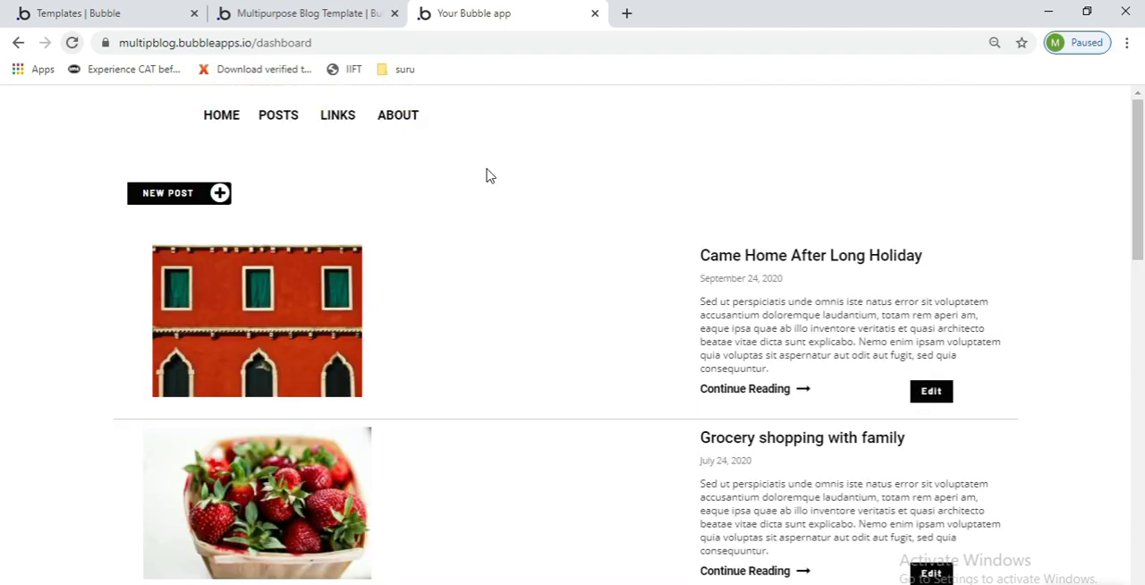
mouse_move(309, 12)
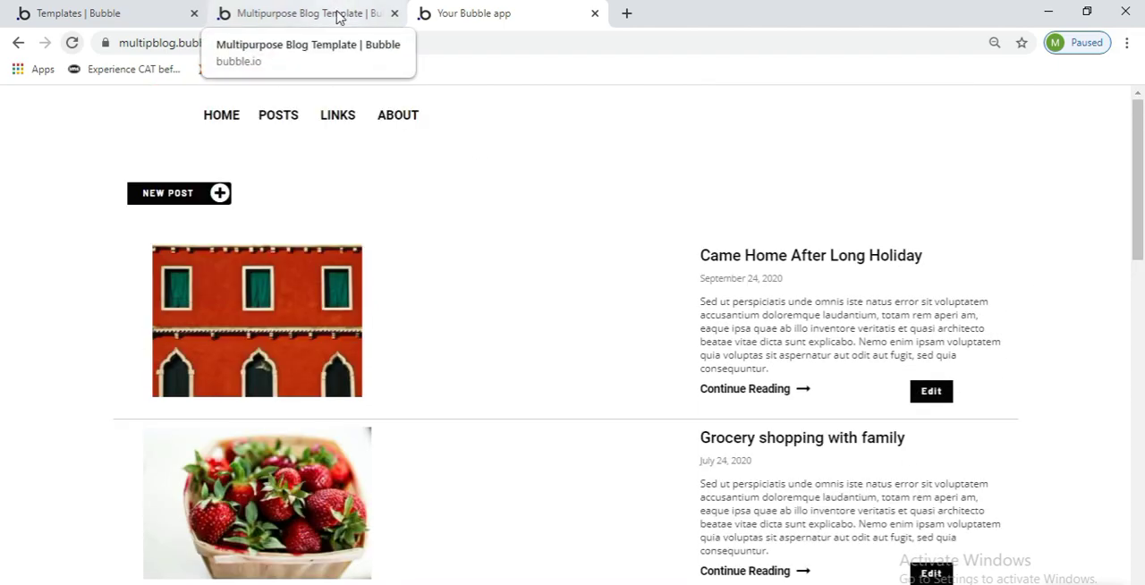
Return to the Multipurpose Blog template tab and start the Use template flow
click(305, 13)
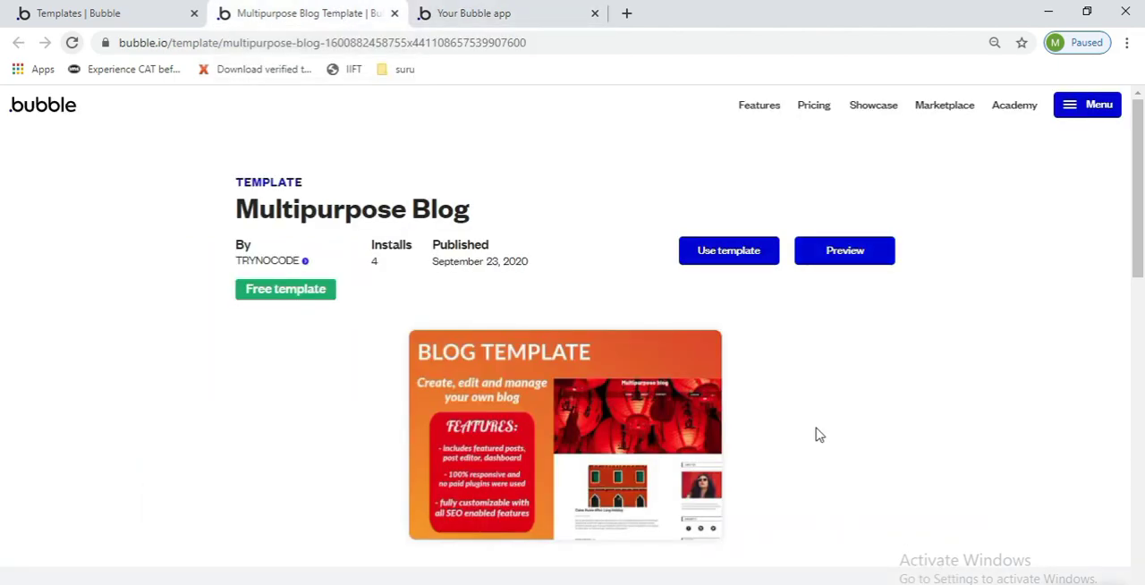
mouse_move(686, 286)
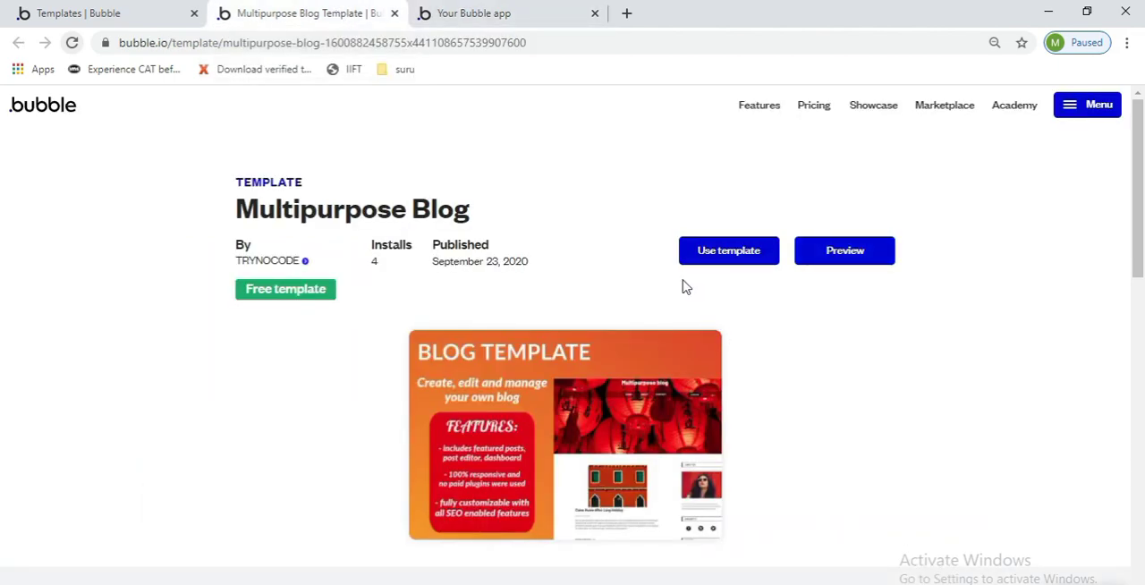
mouse_move(728, 255)
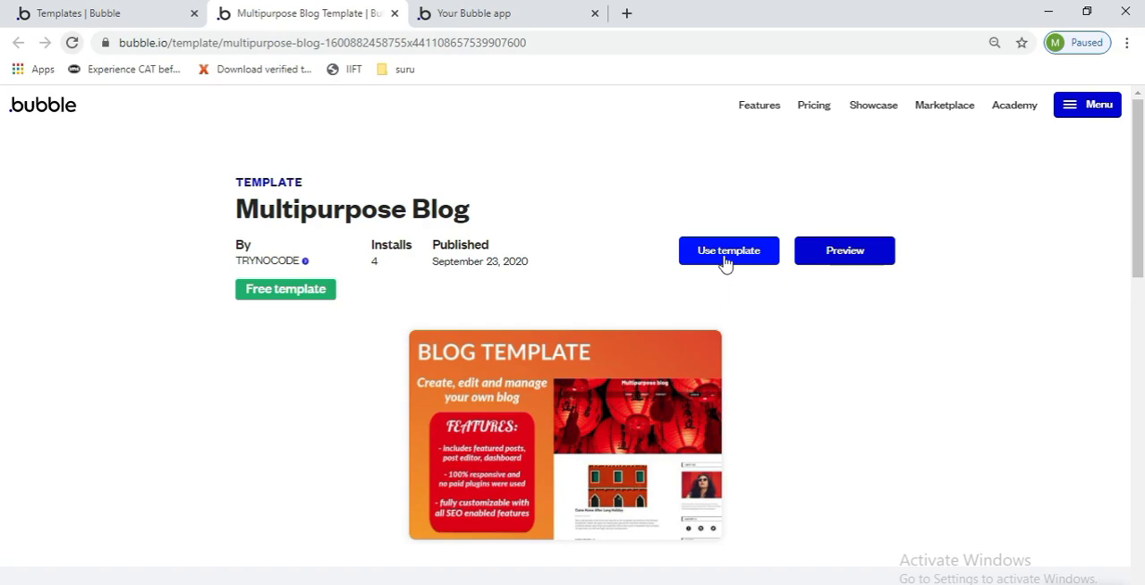
click(728, 250)
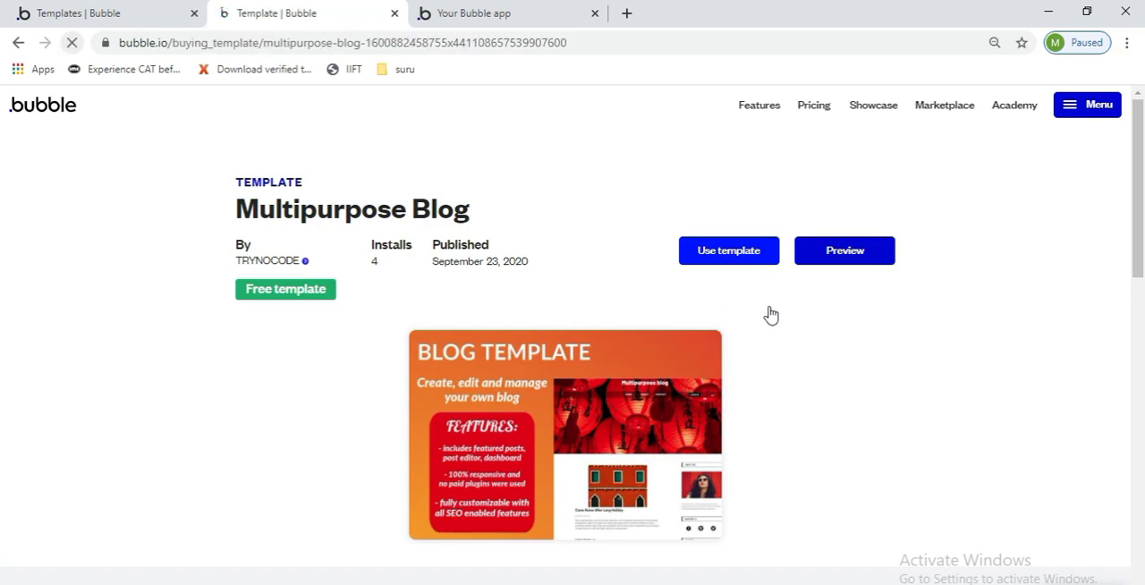
Claim the free Multipurpose Blog template with Use now, then go to My apps
click(728, 251)
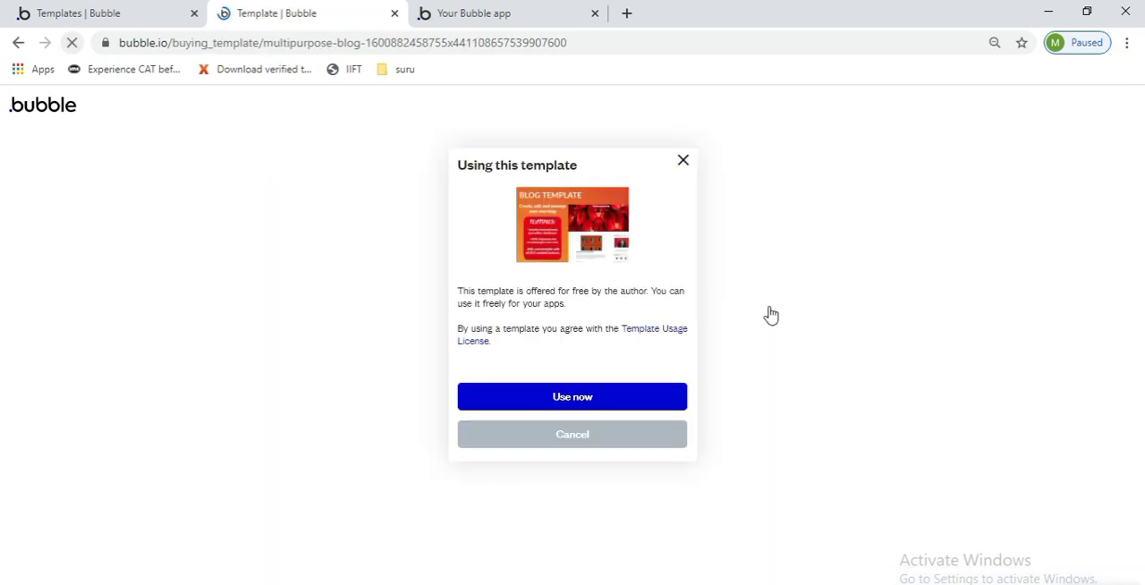
mouse_move(572, 396)
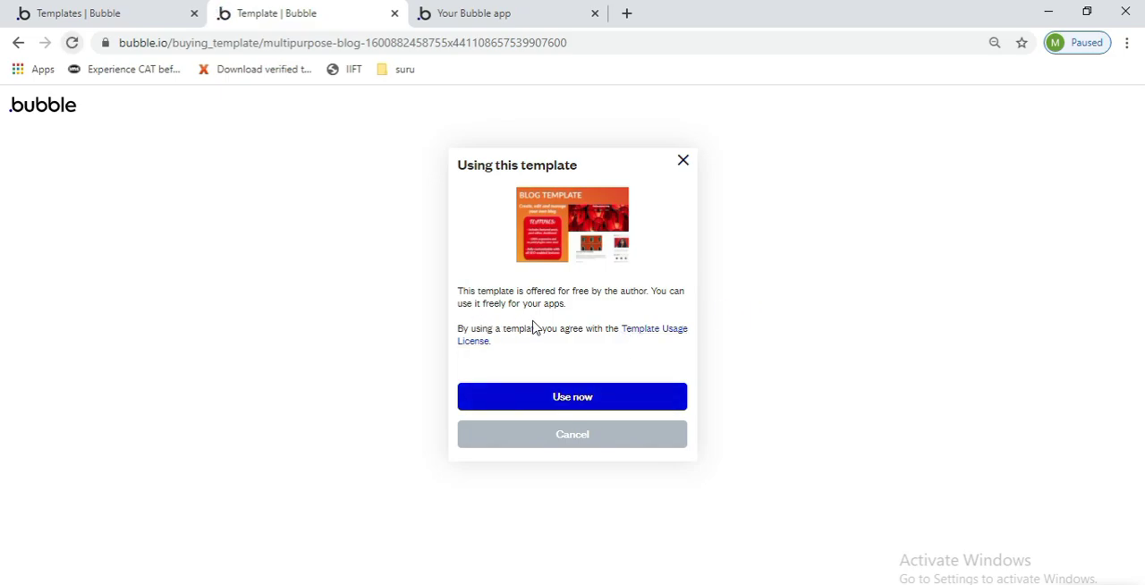
mouse_move(599, 396)
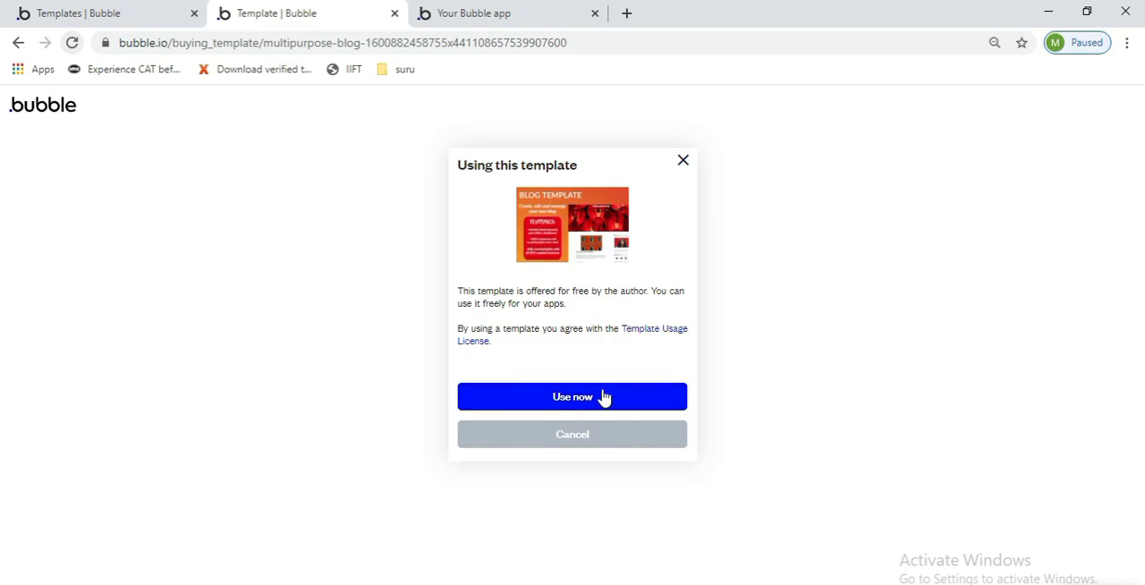
mouse_move(749, 382)
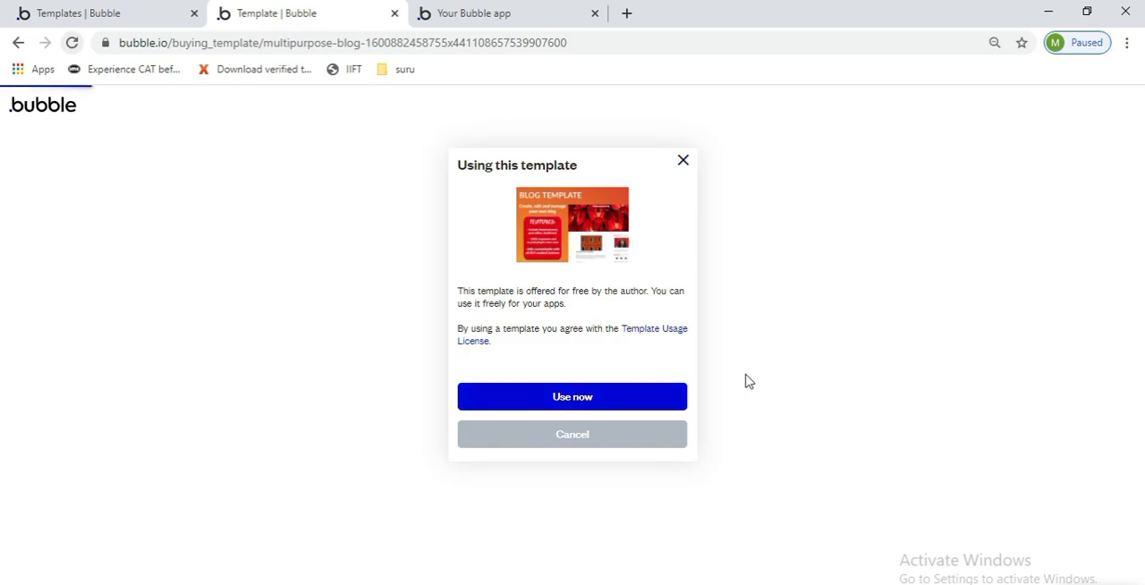
click(572, 397)
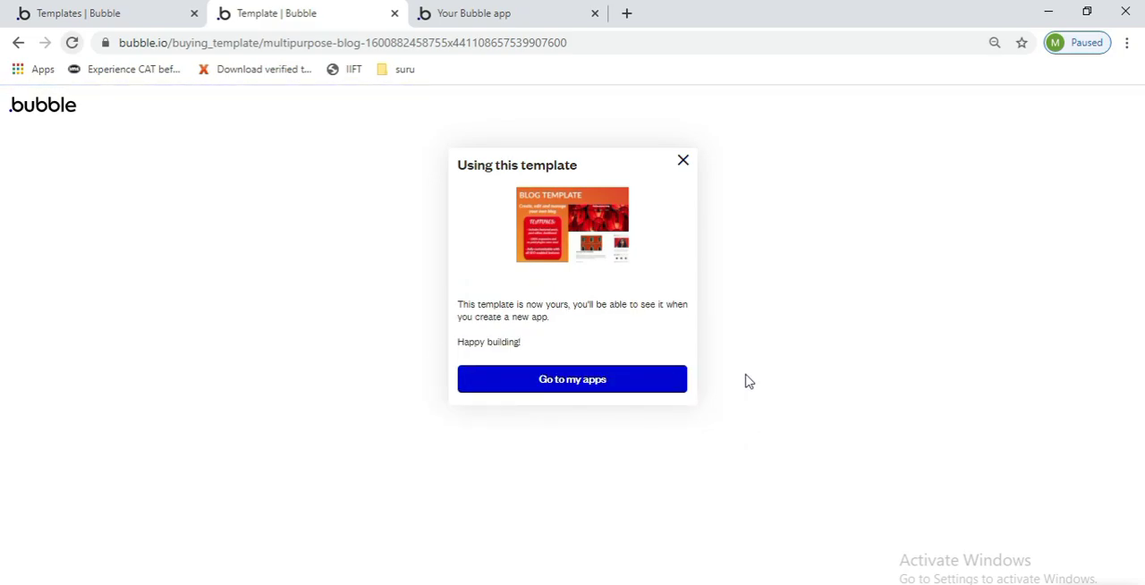
mouse_move(550, 311)
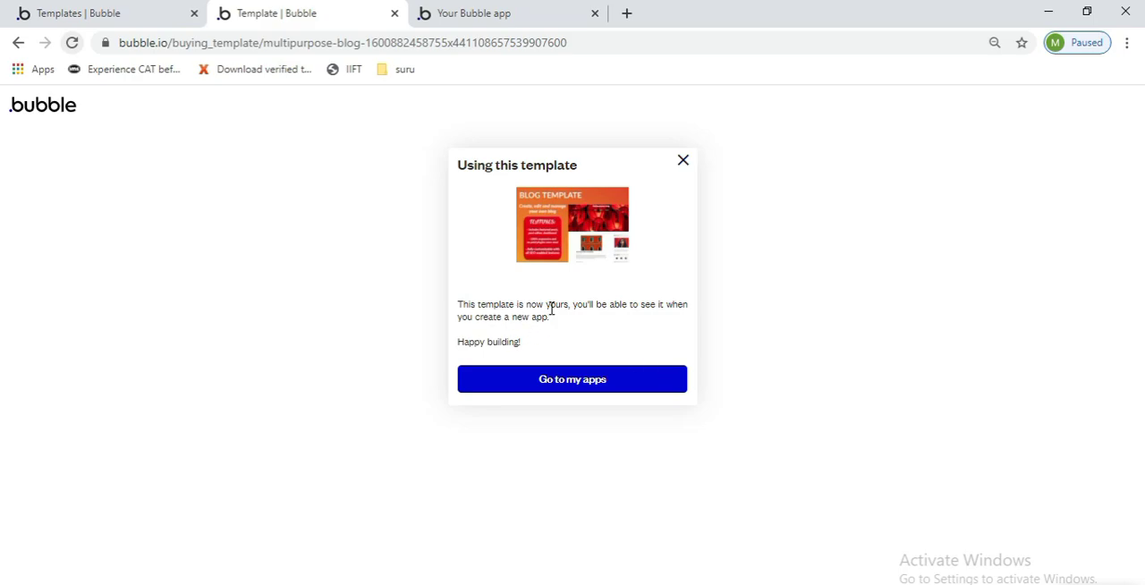
mouse_move(546, 318)
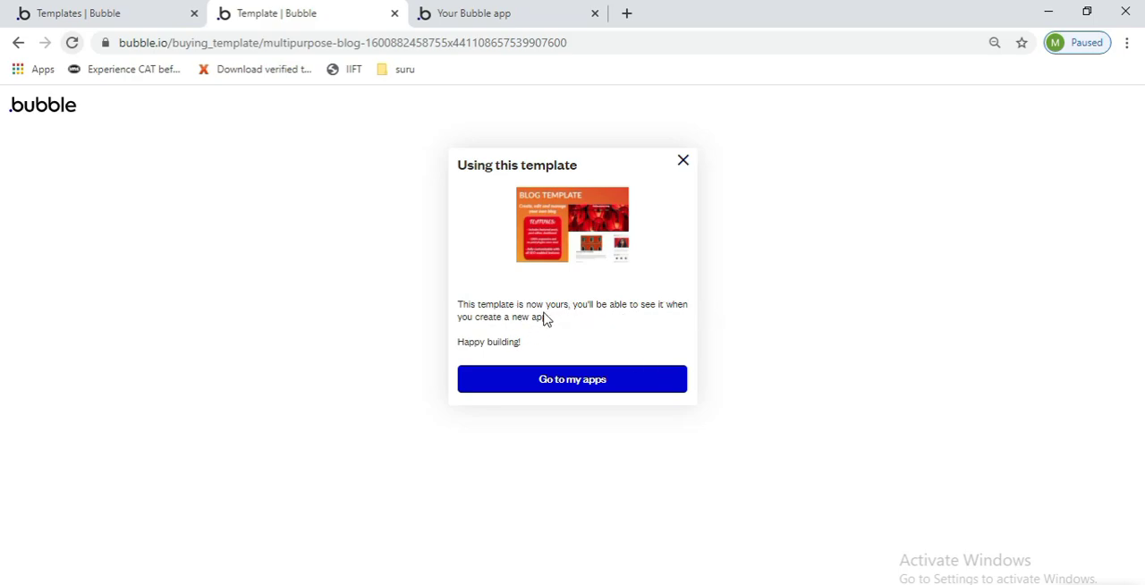
mouse_move(633, 340)
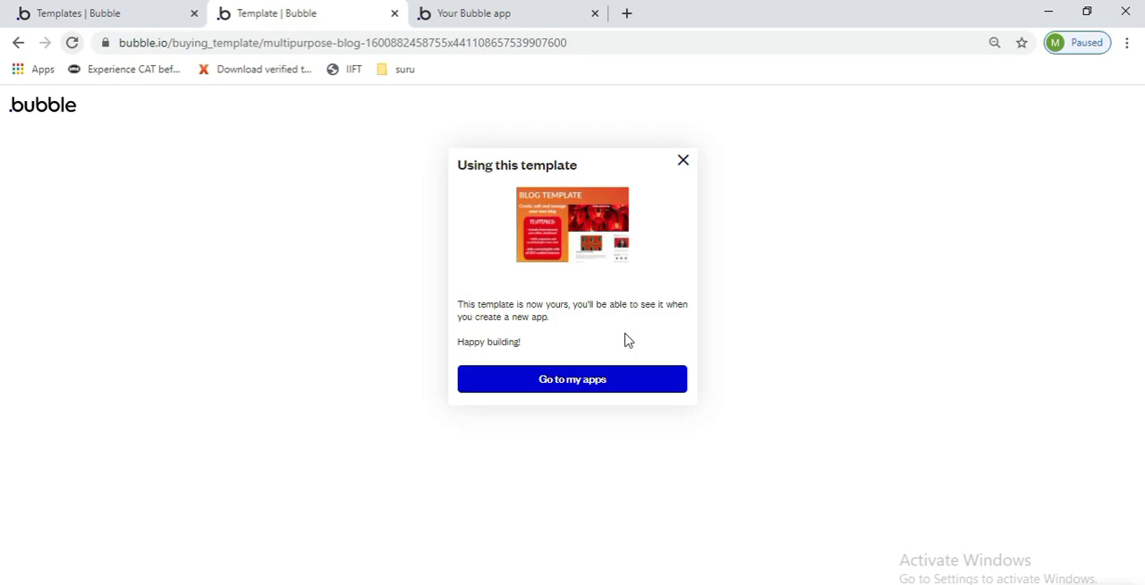
click(572, 378)
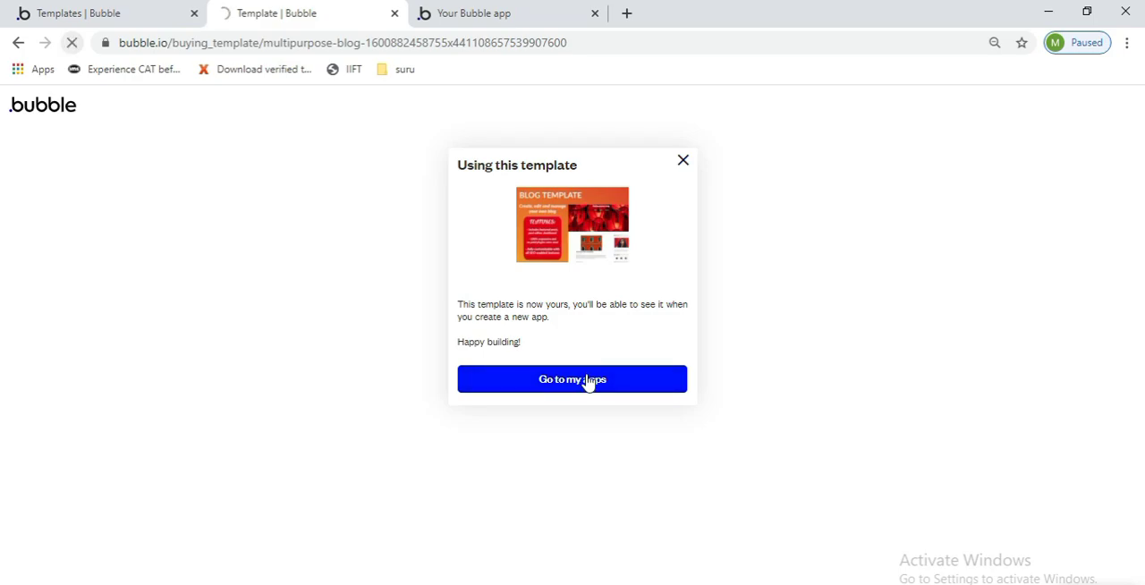
click(571, 379)
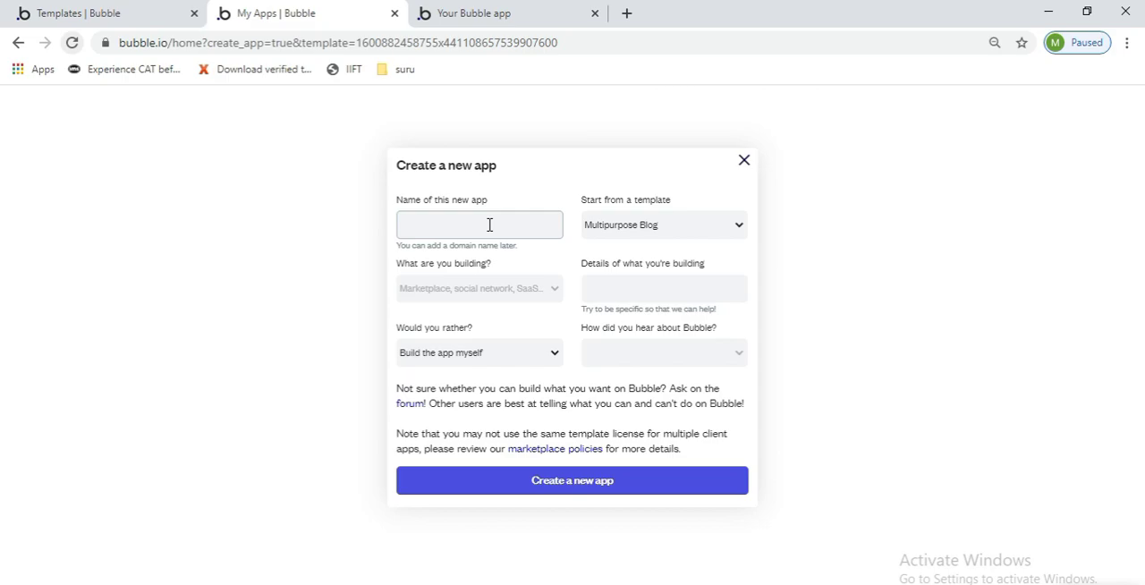
Create a new app named 'Readitttt' using the Multipurpose Blog template
text(Readi)
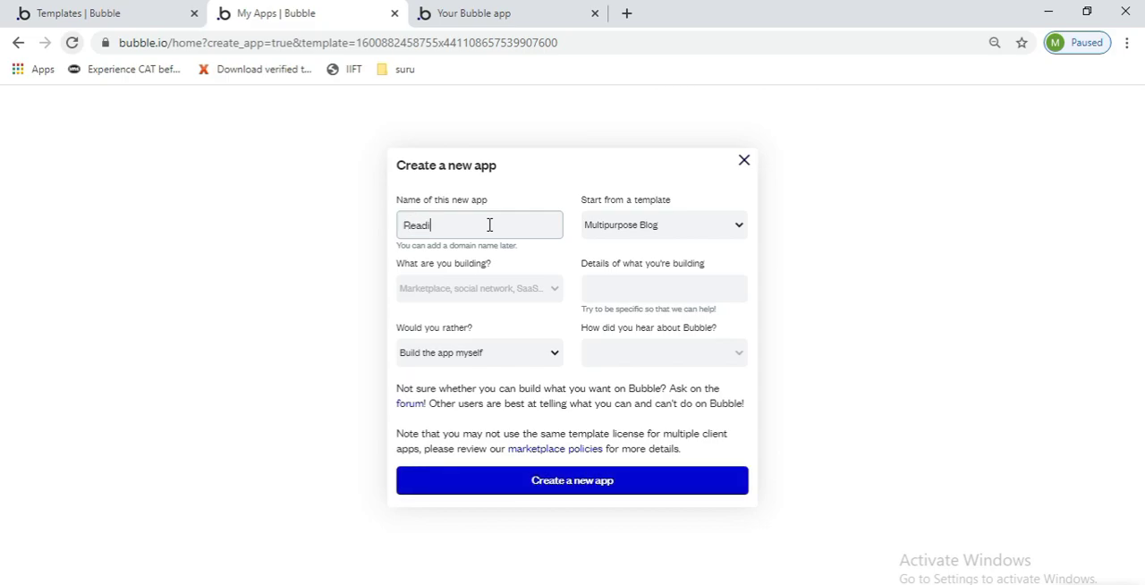
text(ttt)
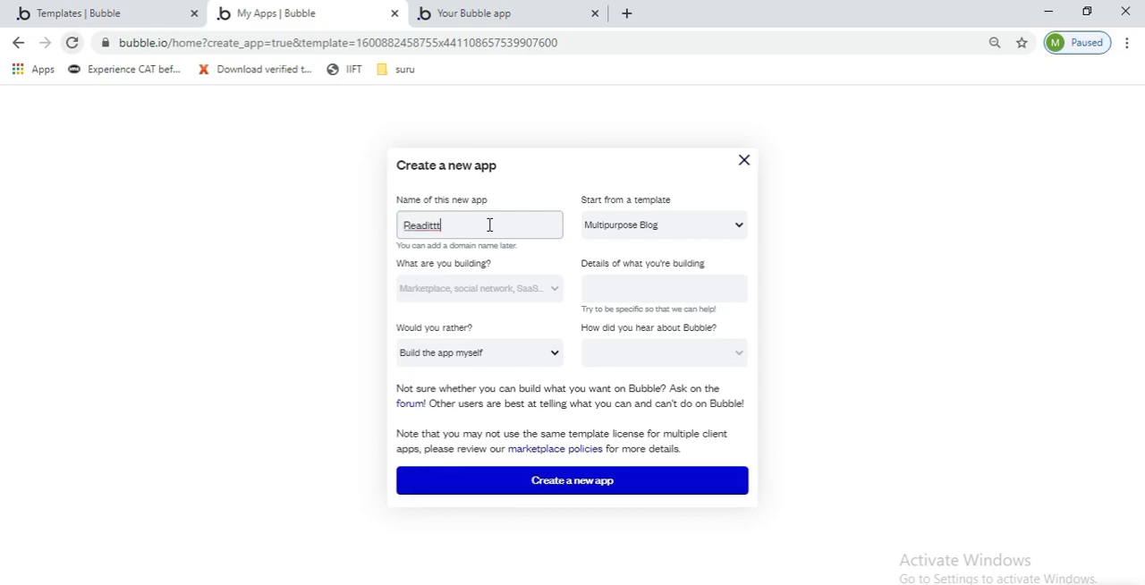
text(t)
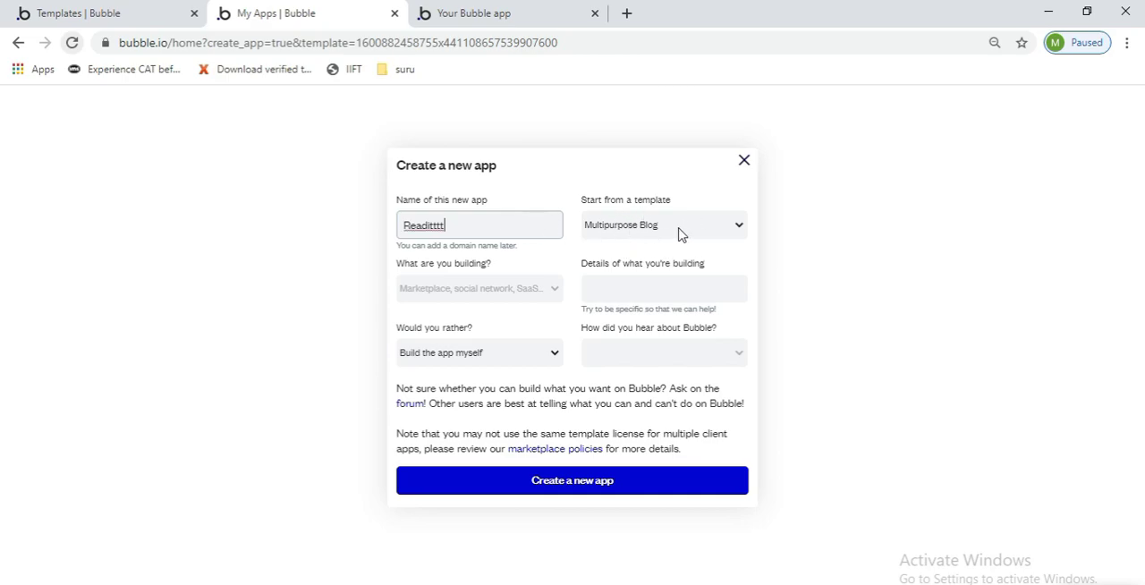
mouse_move(688, 236)
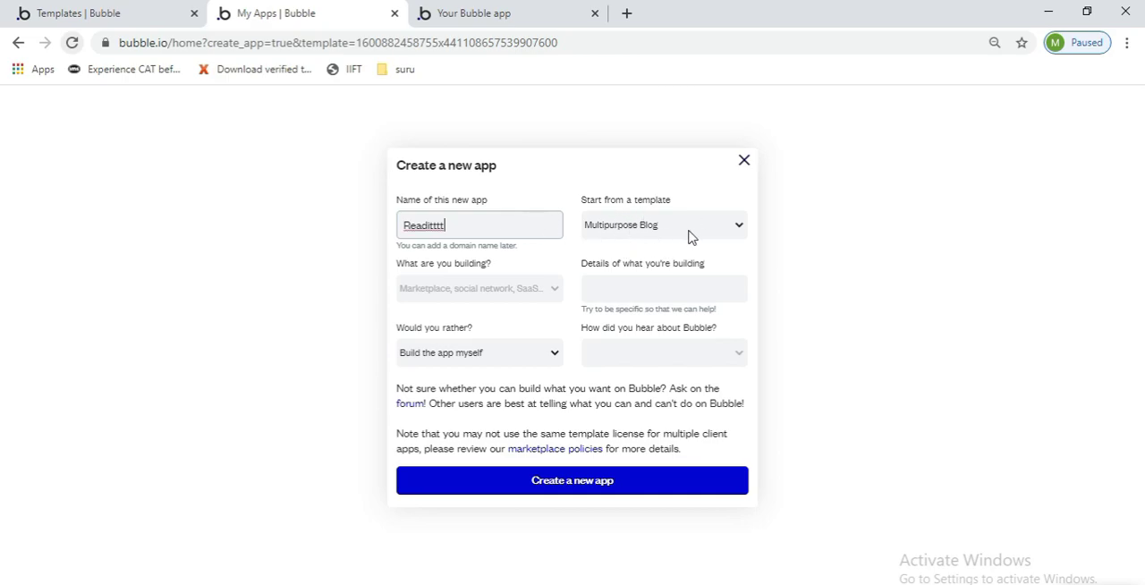
mouse_move(548, 480)
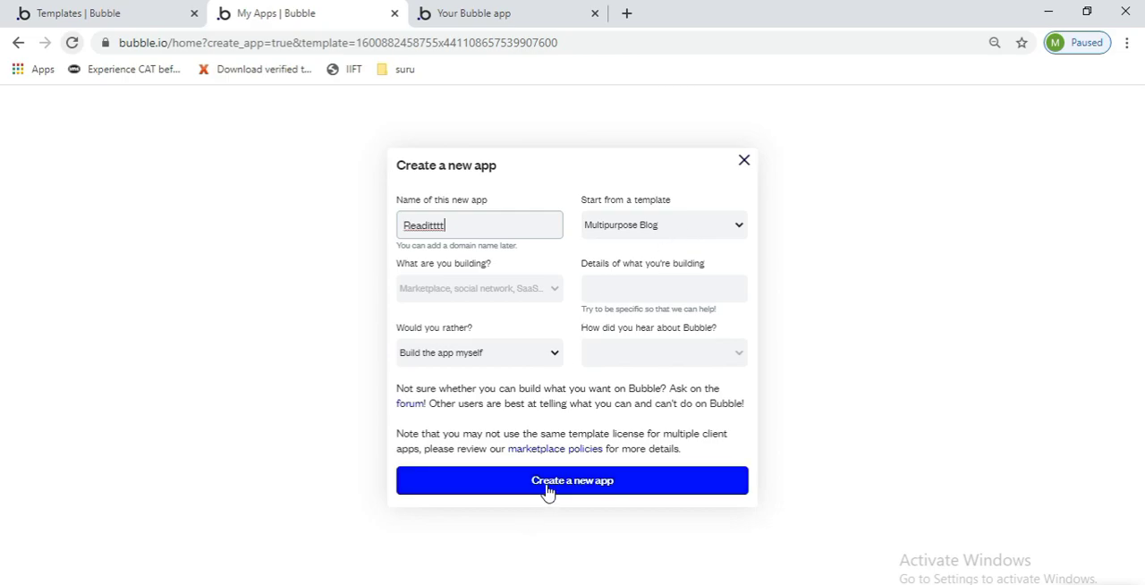
click(572, 480)
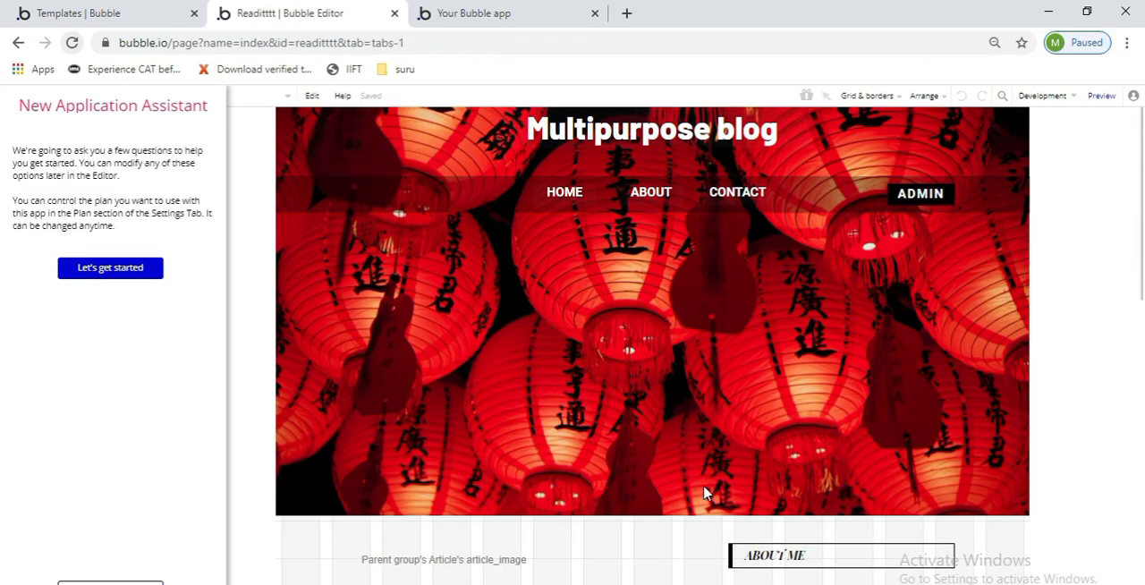
mouse_move(1072, 446)
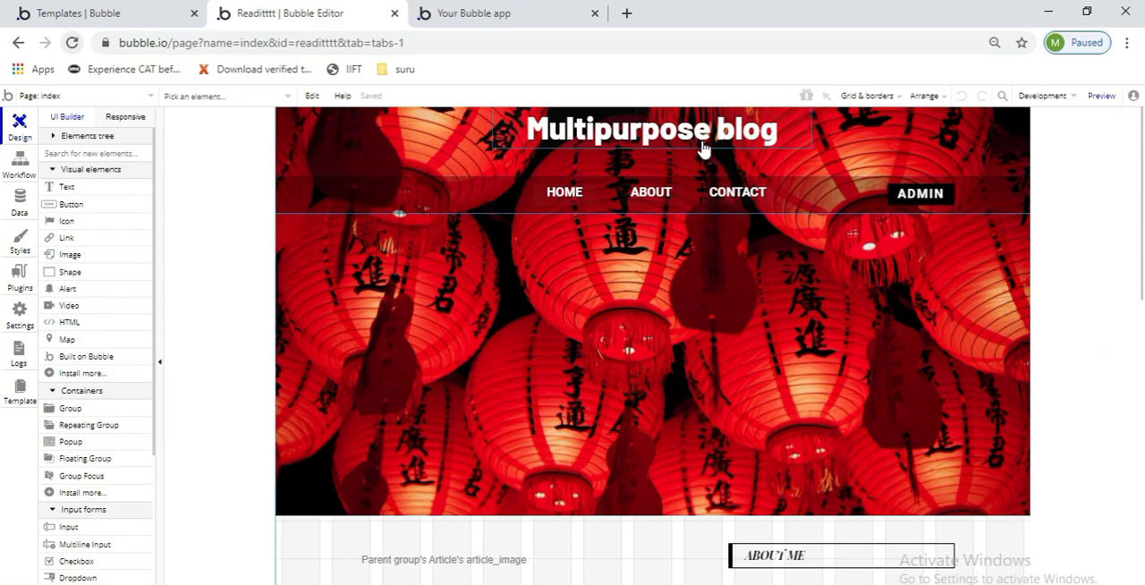
Change the 'Multipurpose blog' heading text to 'Readitt blog' and close its property editor
click(650, 129)
text(Rea)
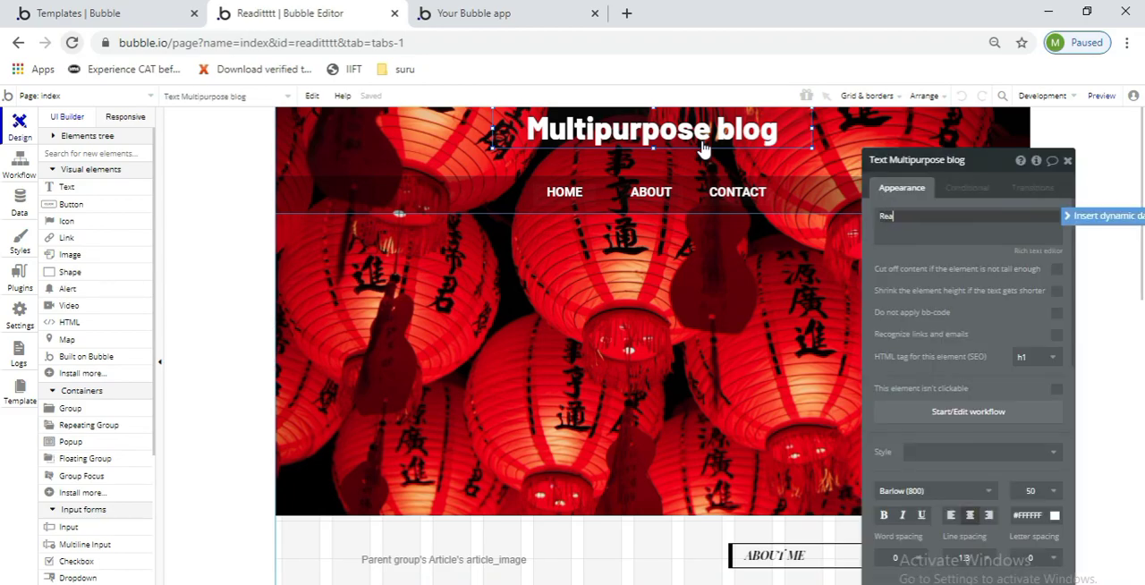
text(ditt blog)
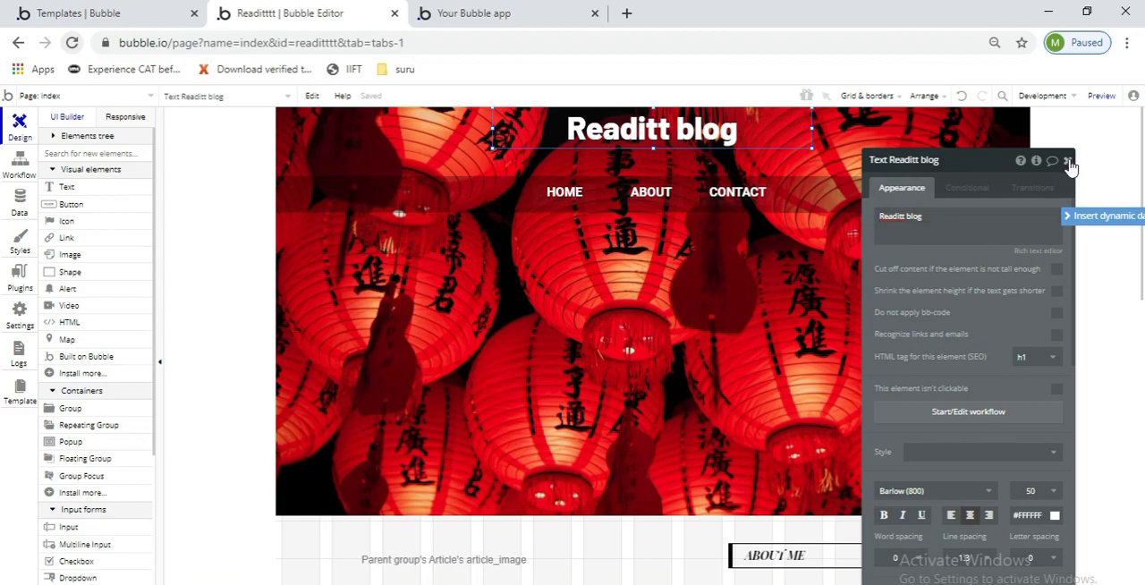
click(1070, 161)
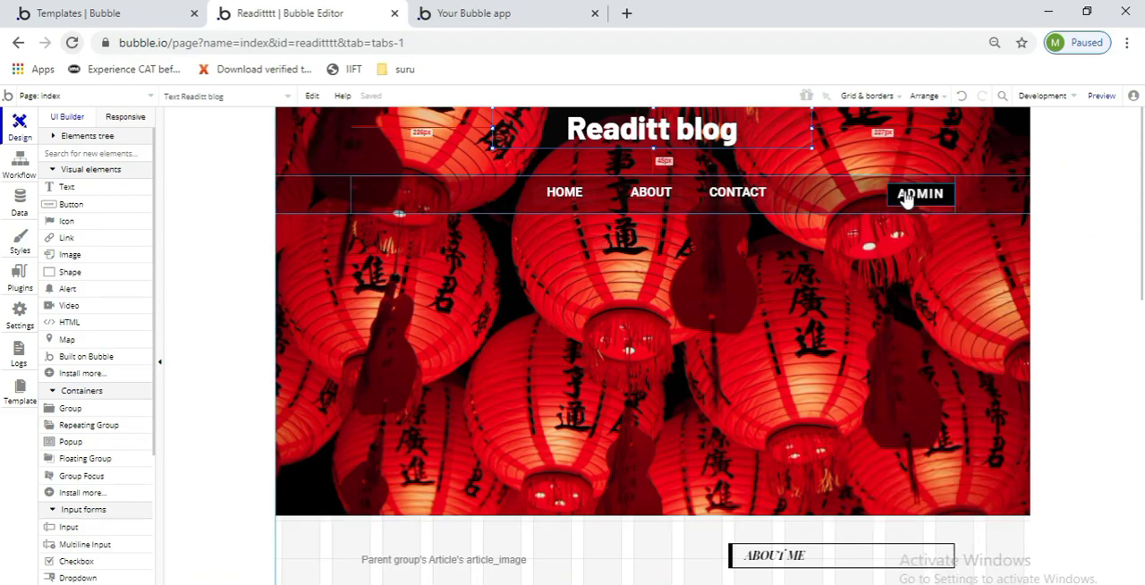
Drag the ADMIN button from the header's right end to just before HOME
click(921, 193)
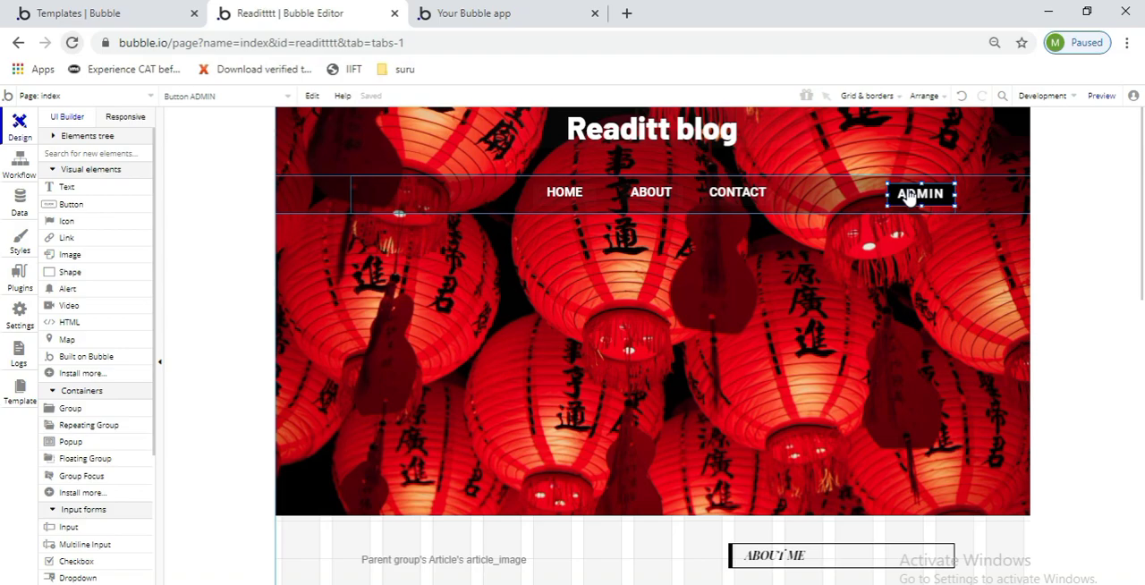
drag(919, 193, 578, 216)
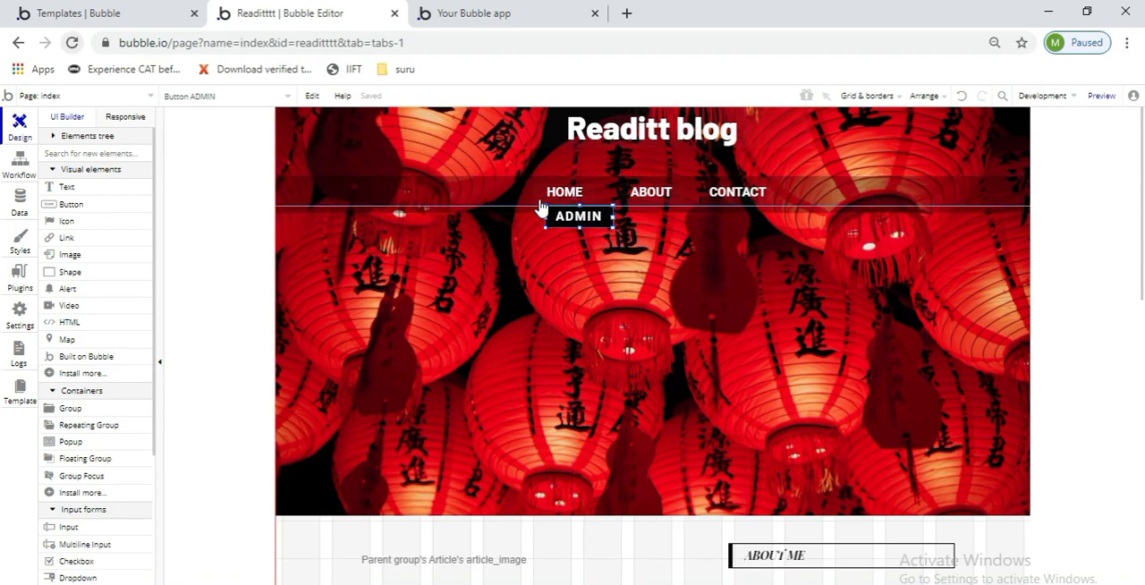
drag(578, 215, 522, 186)
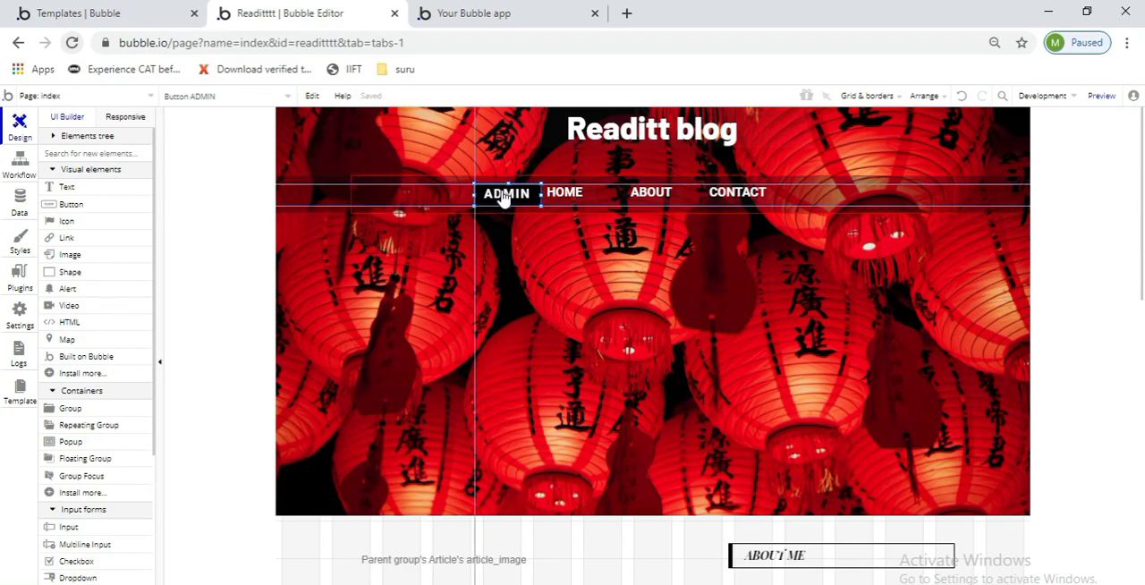
click(504, 193)
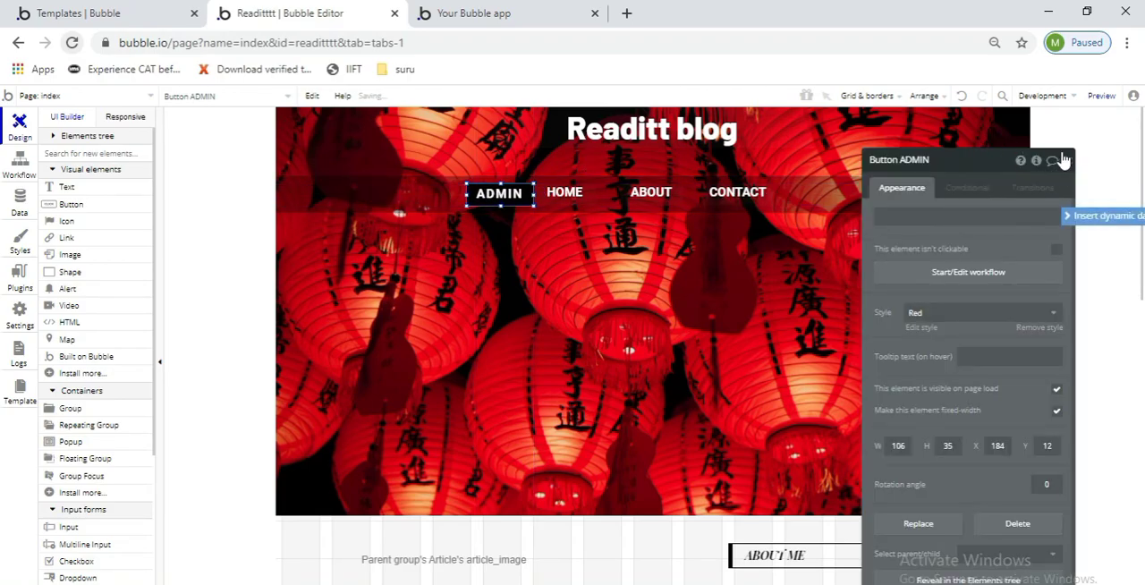
click(1065, 160)
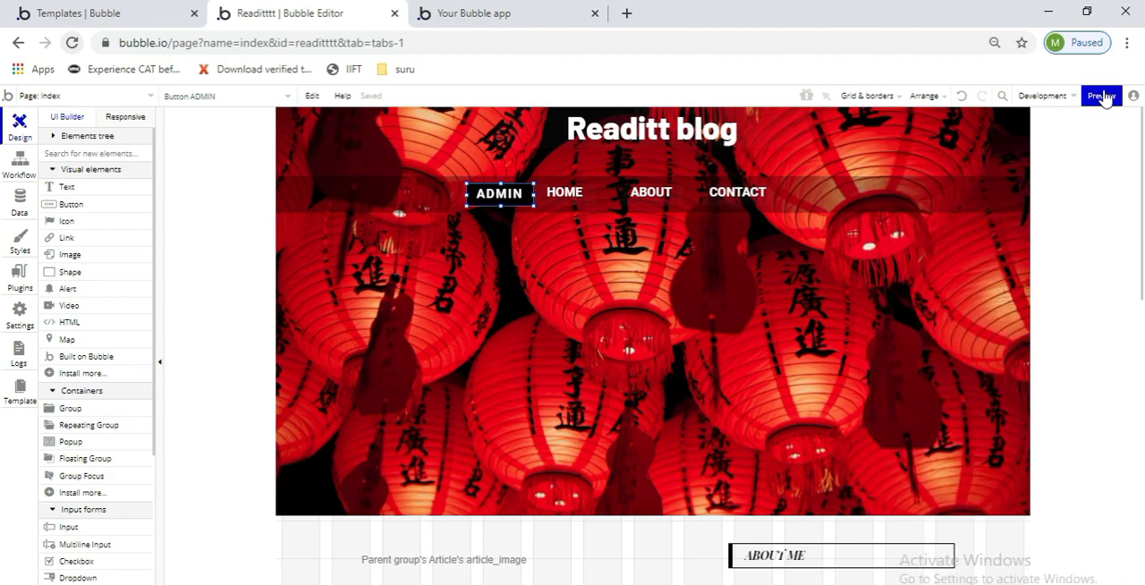
Preview the Readitt blog, browse the home page, close the old tab, and open ADMIN
click(1101, 96)
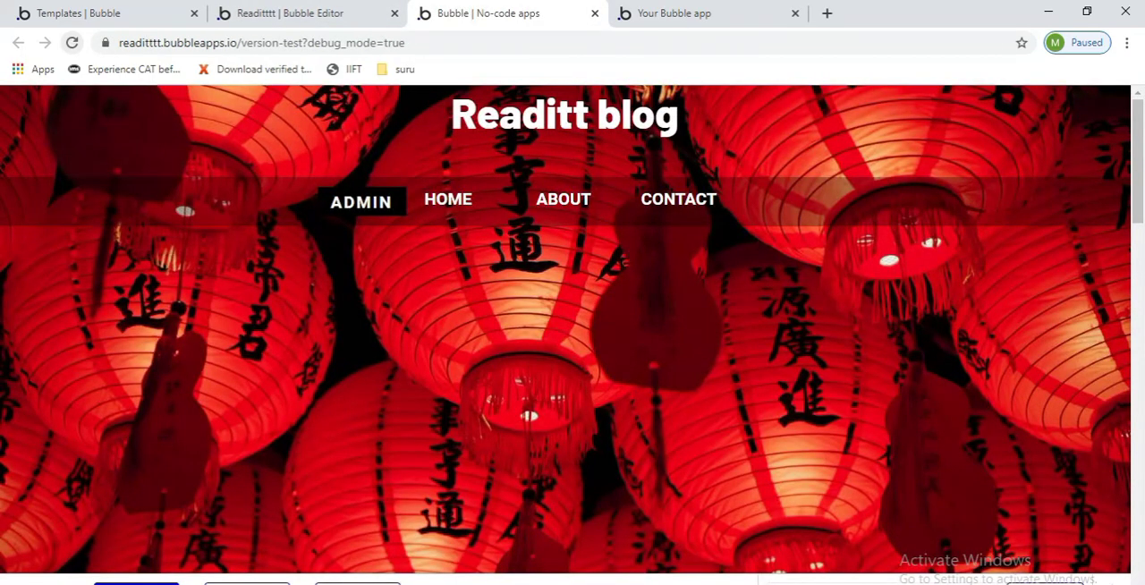
mouse_move(720, 159)
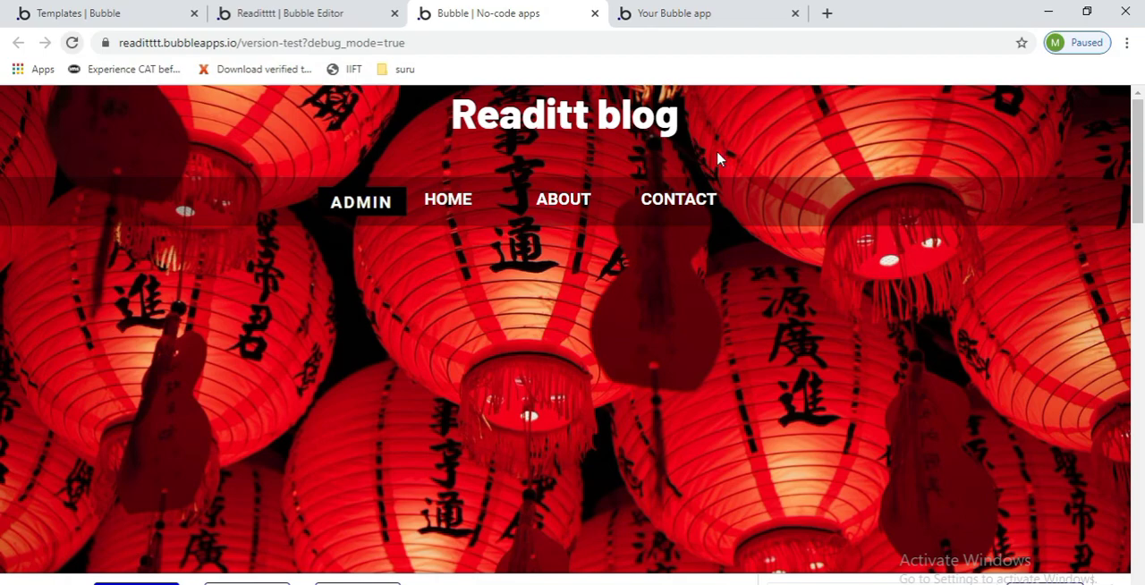
mouse_move(361, 201)
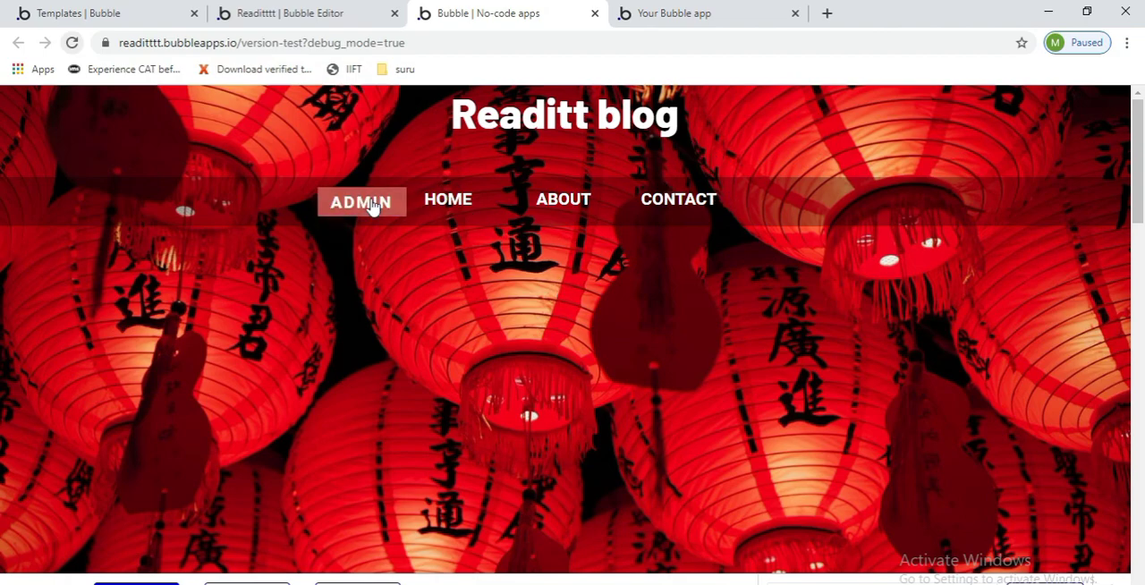
scroll(down, 3)
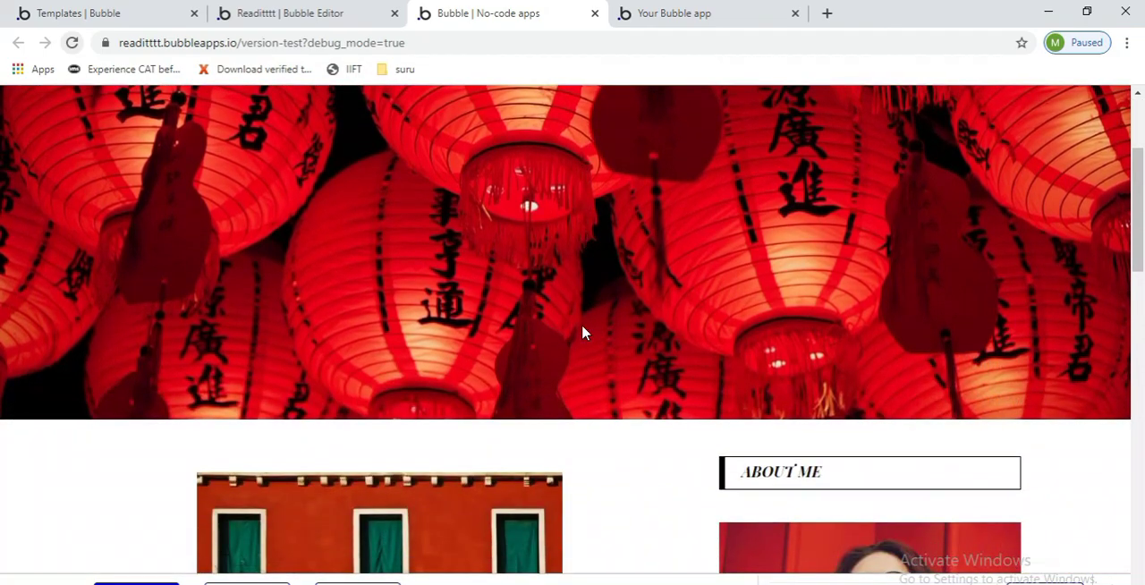
scroll(down, 3)
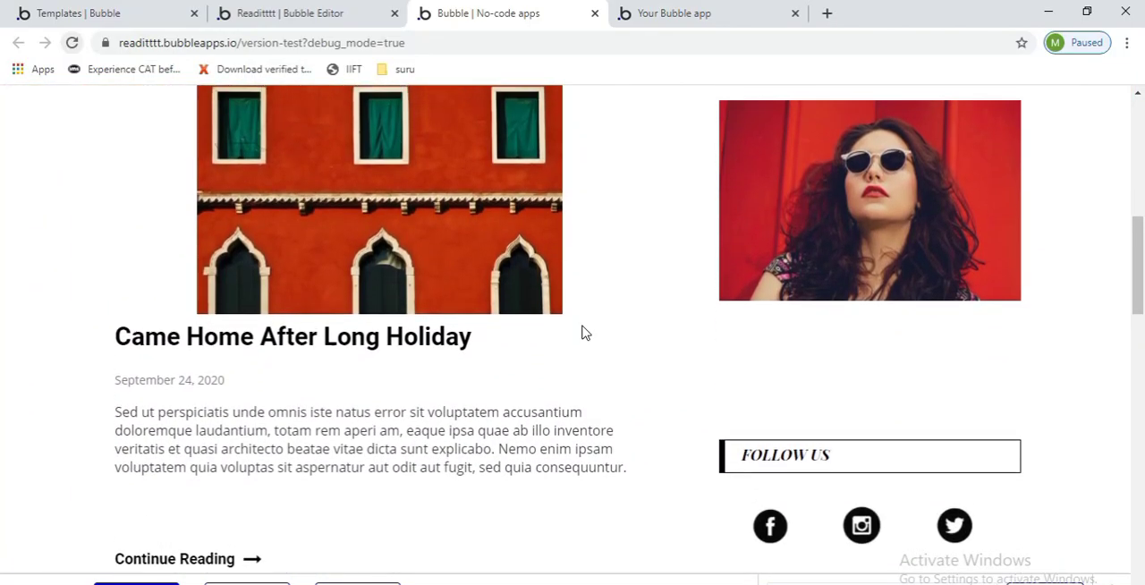
scroll(up, 3)
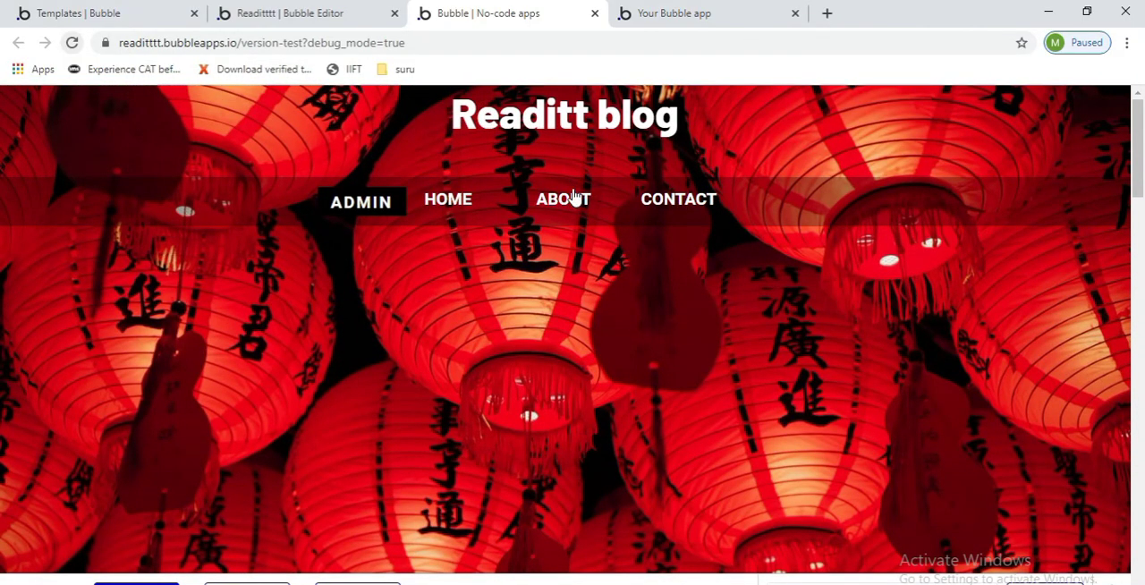
click(794, 12)
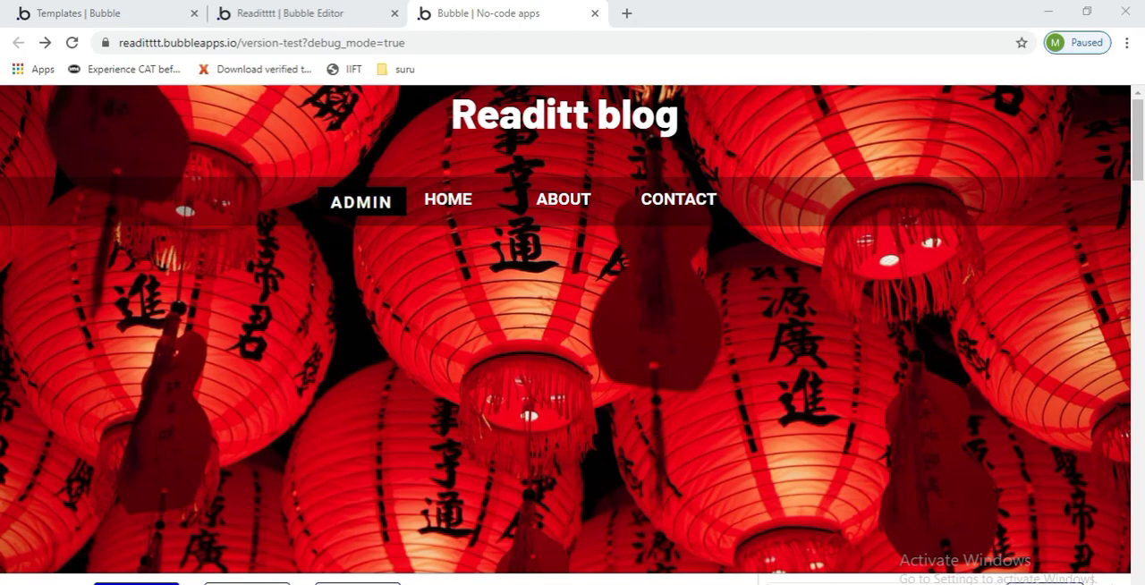
click(360, 200)
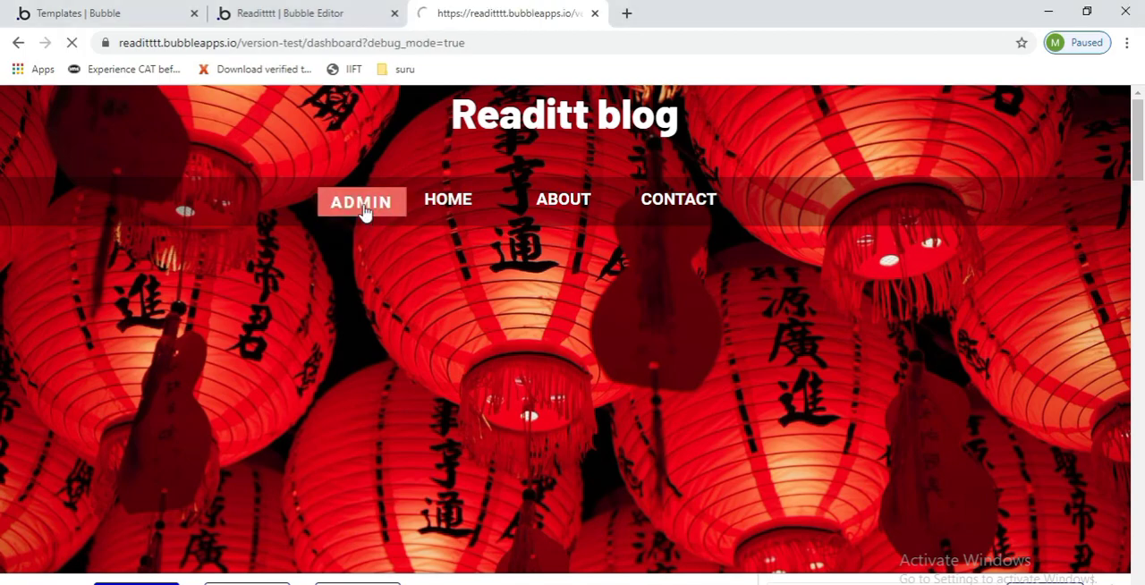
Log in to the blog admin dashboard with the demo credentials and review the new-post form
click(360, 199)
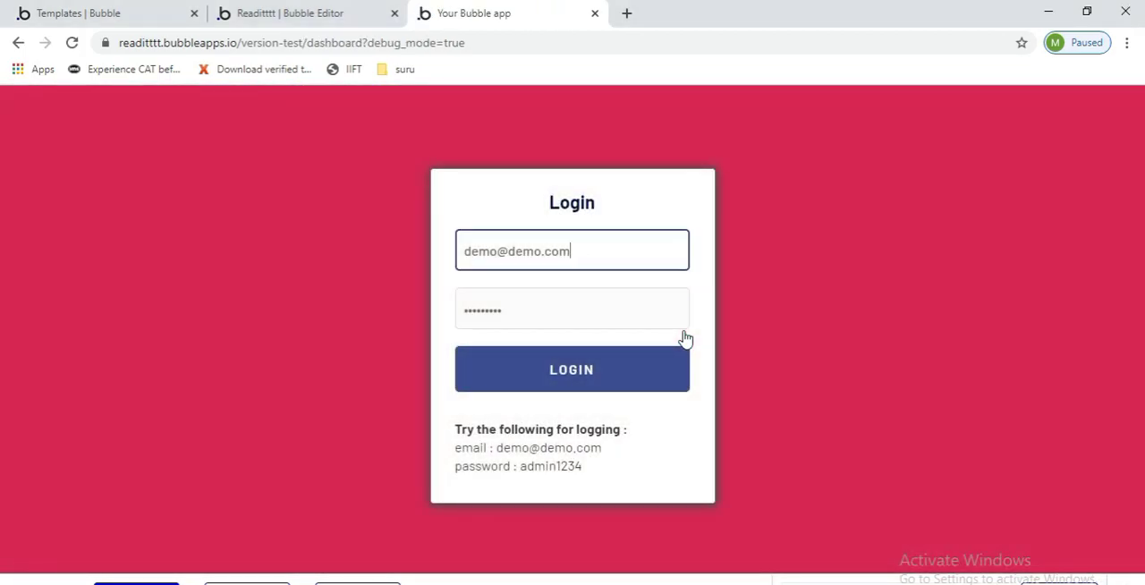
click(571, 370)
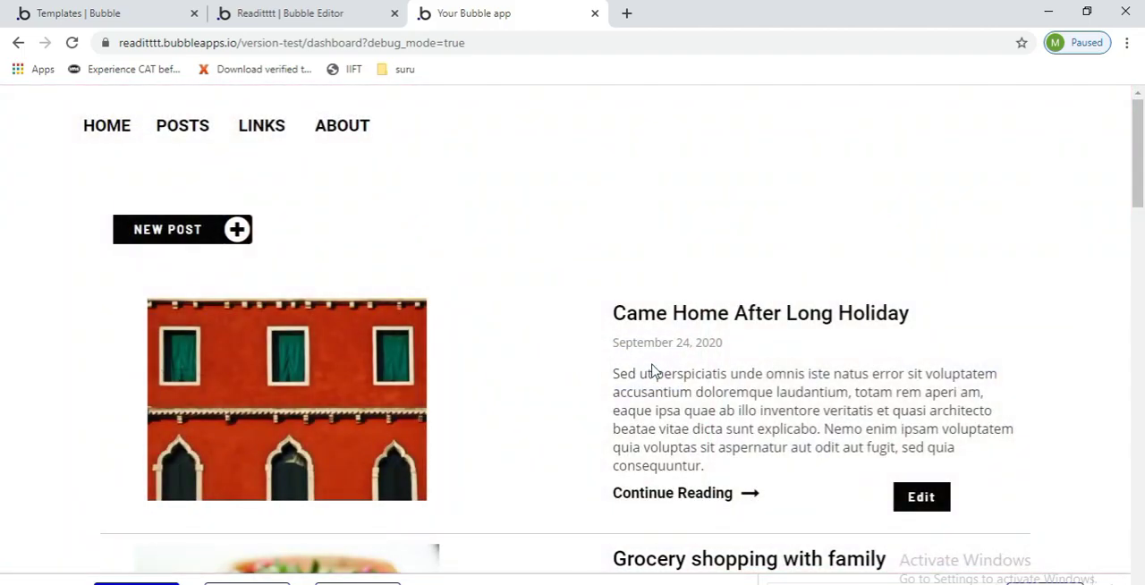
mouse_move(273, 180)
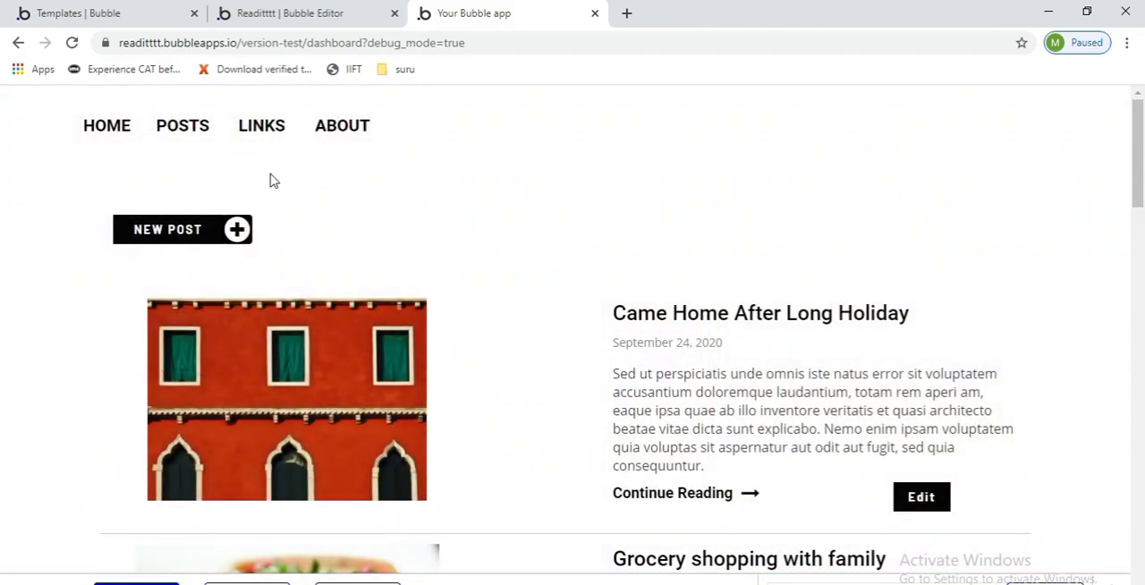
mouse_move(183, 229)
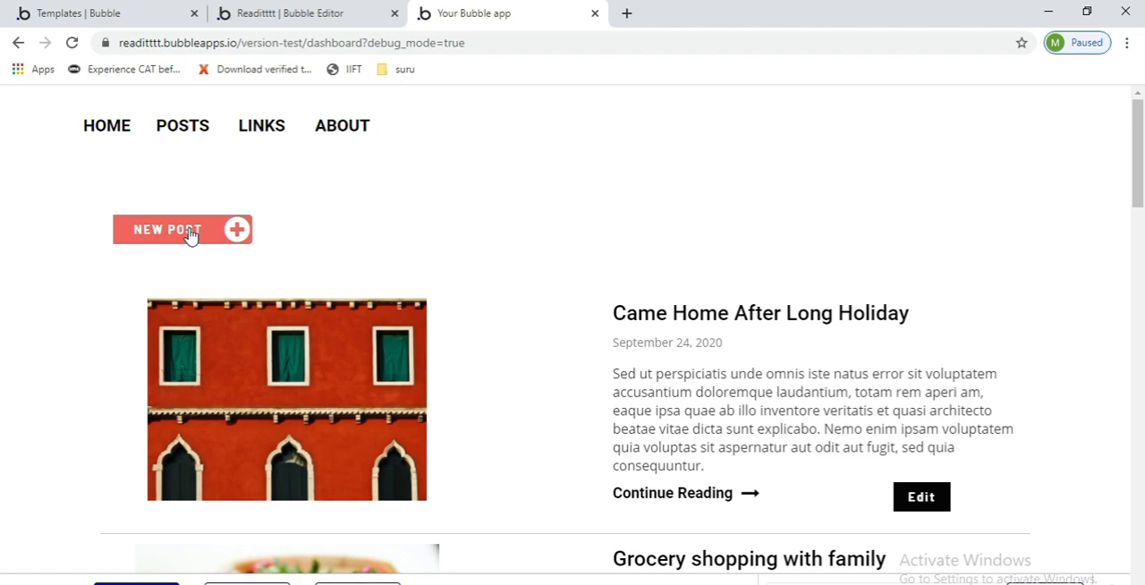
click(167, 229)
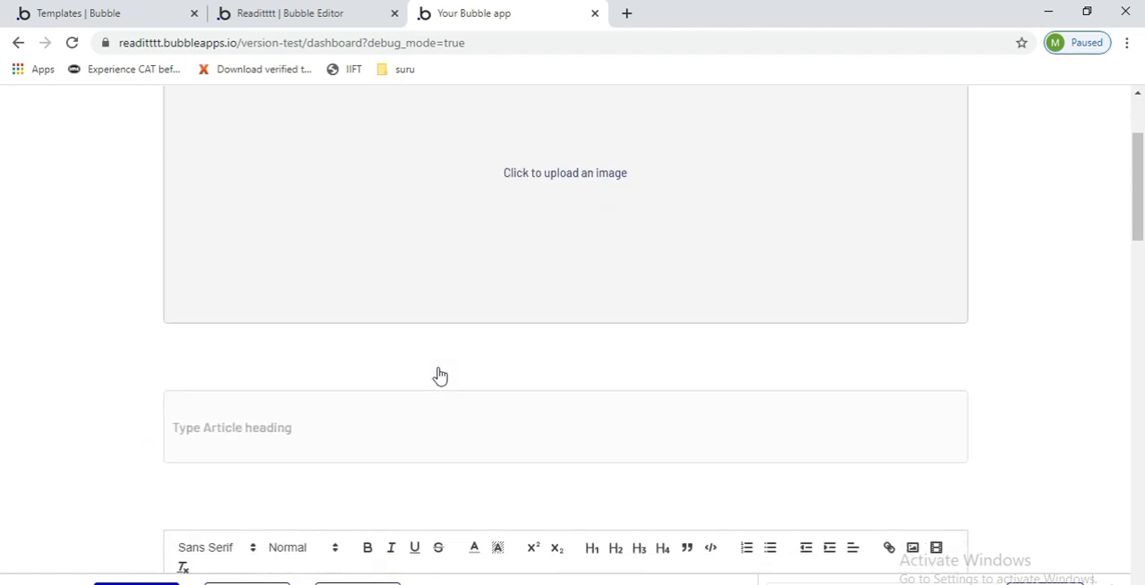
scroll(down, 3)
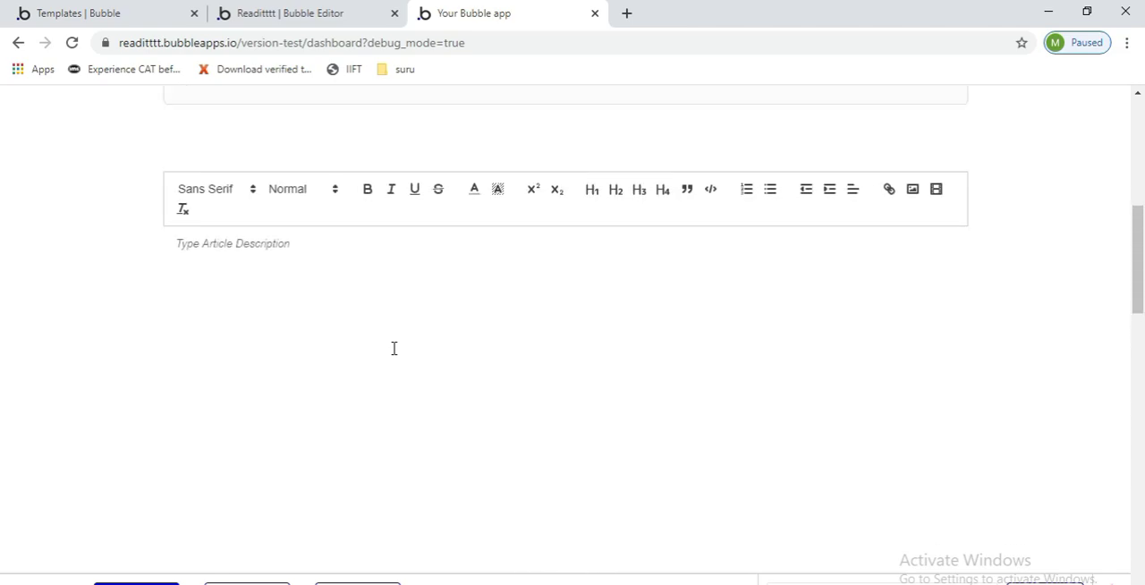
Check the social links settings page, then bring up the About Me admin page
click(182, 125)
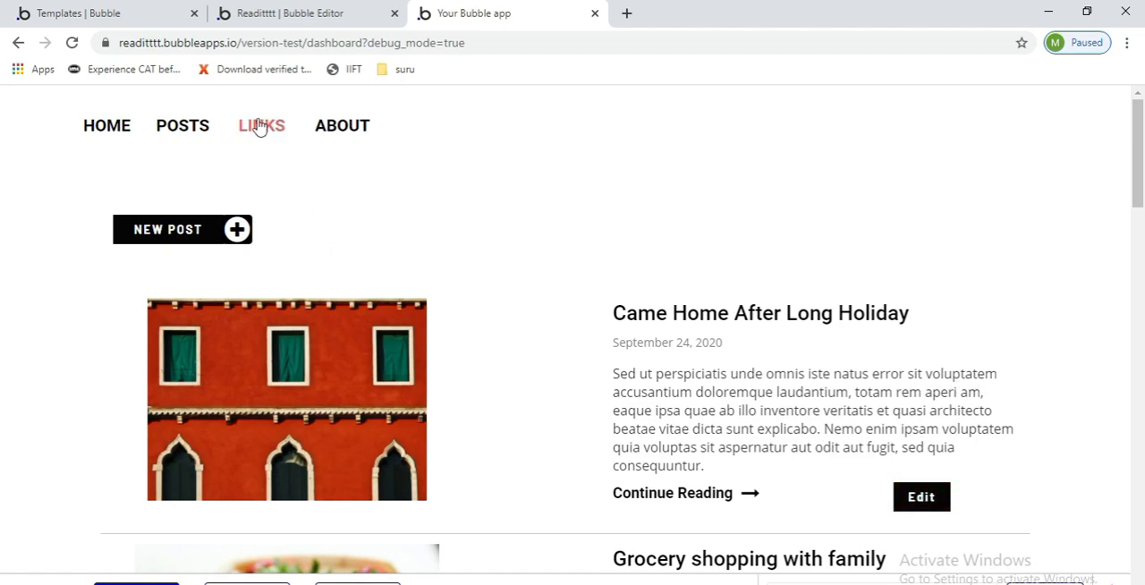
click(261, 126)
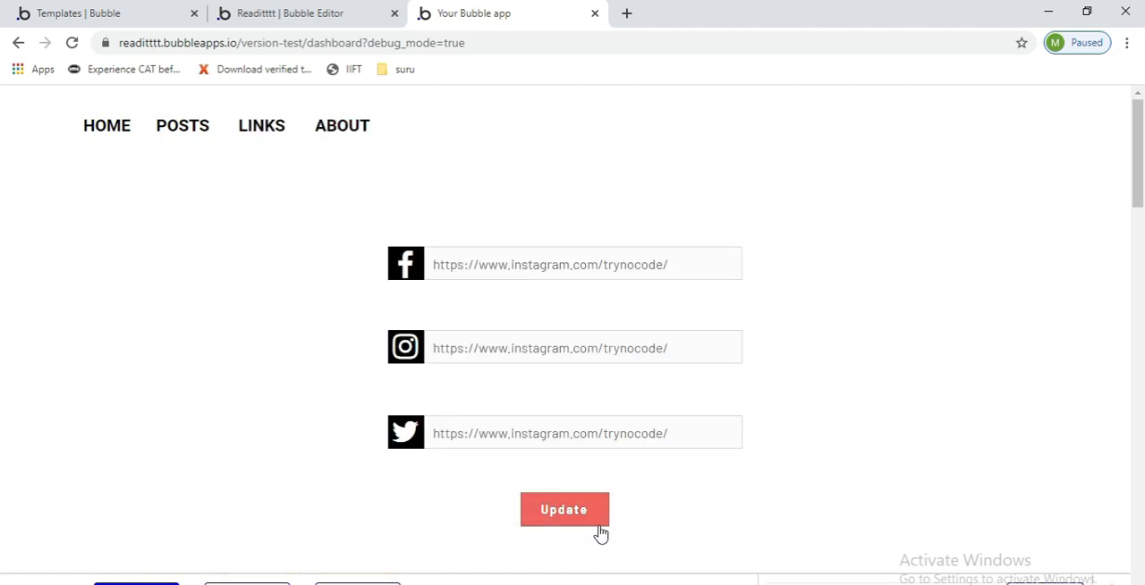
click(342, 125)
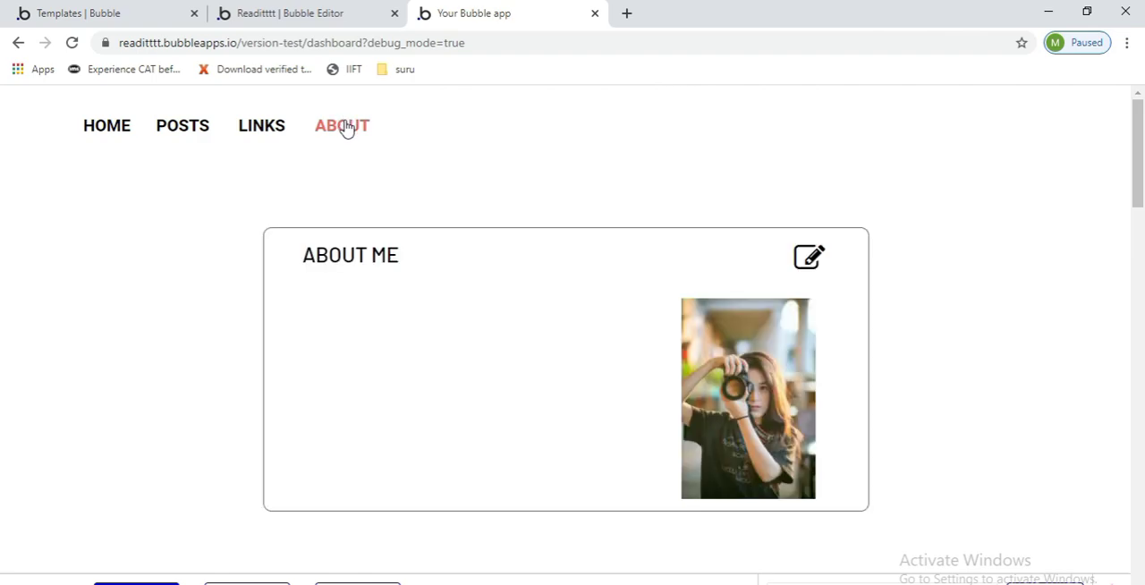
mouse_move(808, 259)
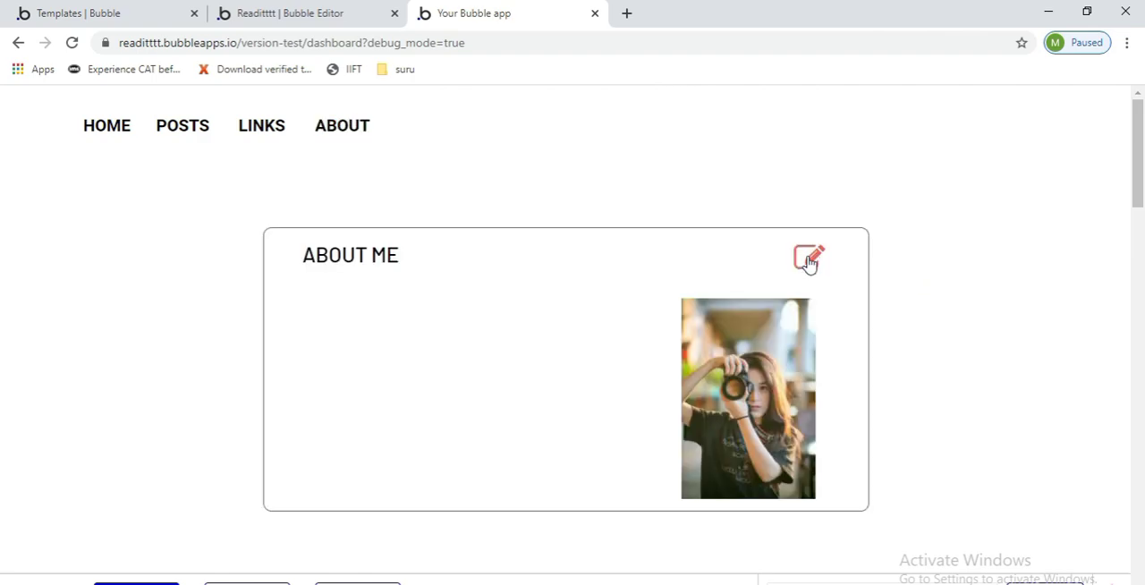
Replace the About Me photo with the red-haired woman image and save the section
click(809, 258)
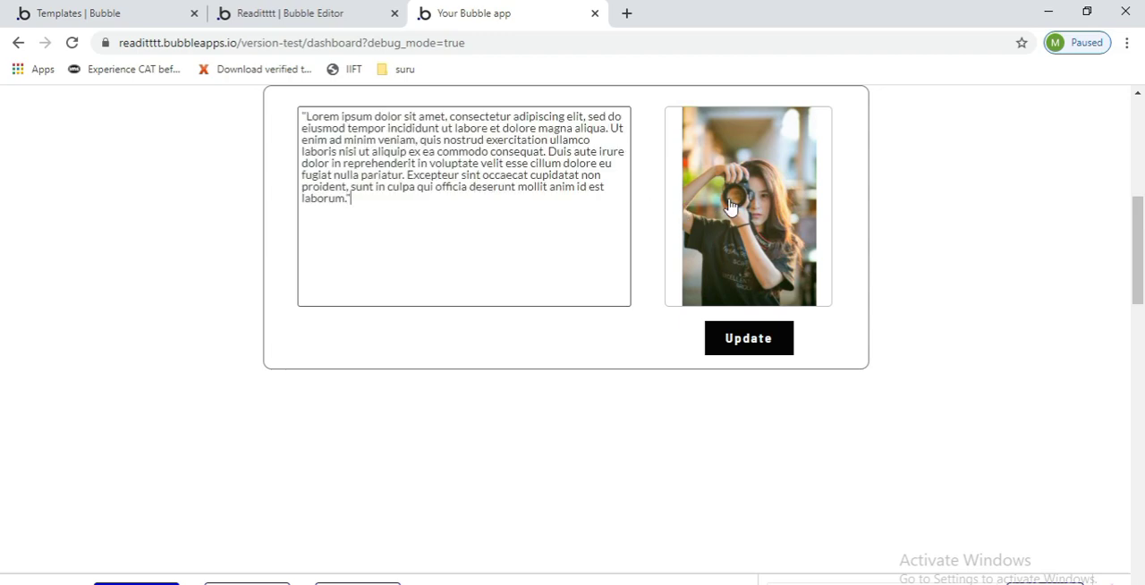
click(747, 206)
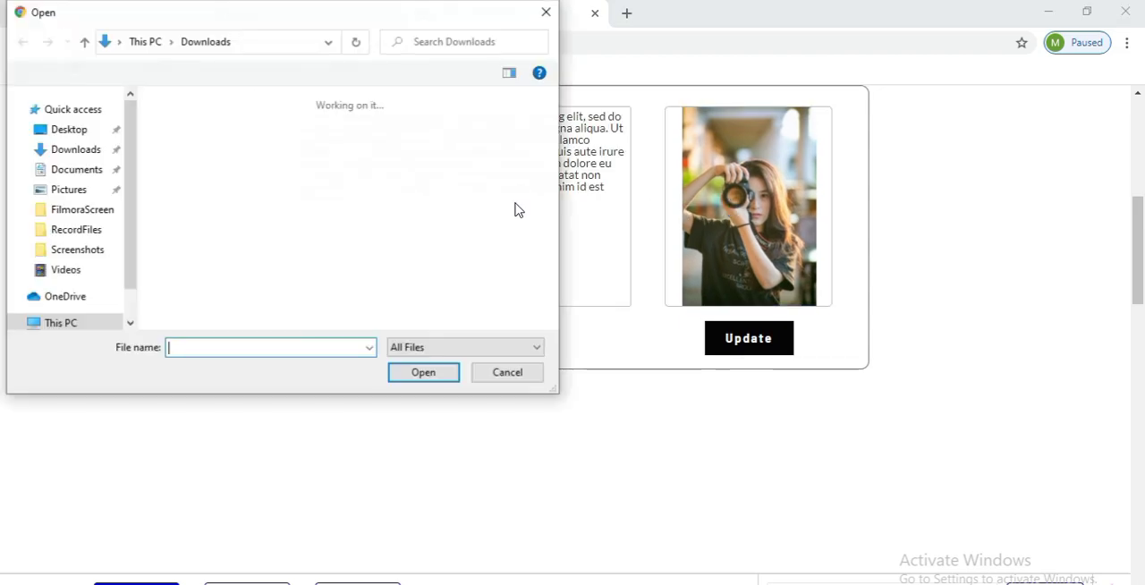
click(506, 372)
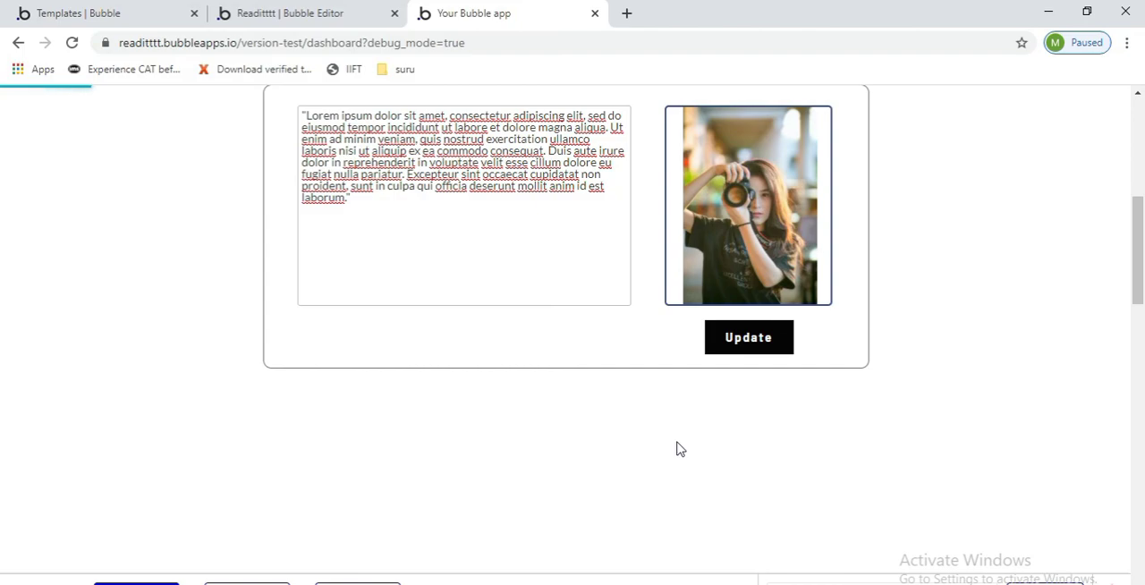
click(747, 337)
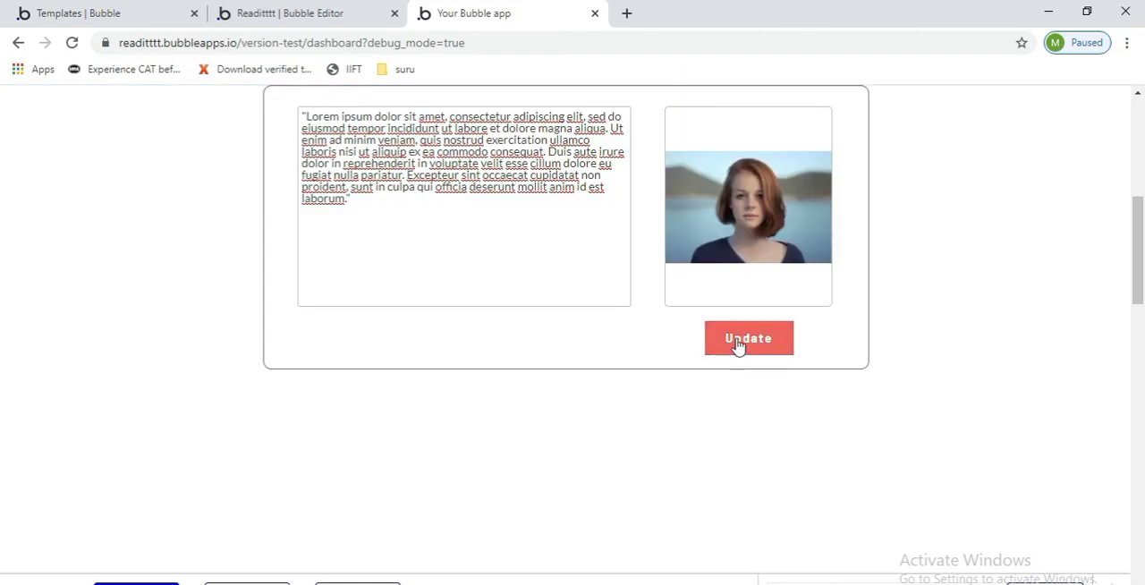
click(747, 338)
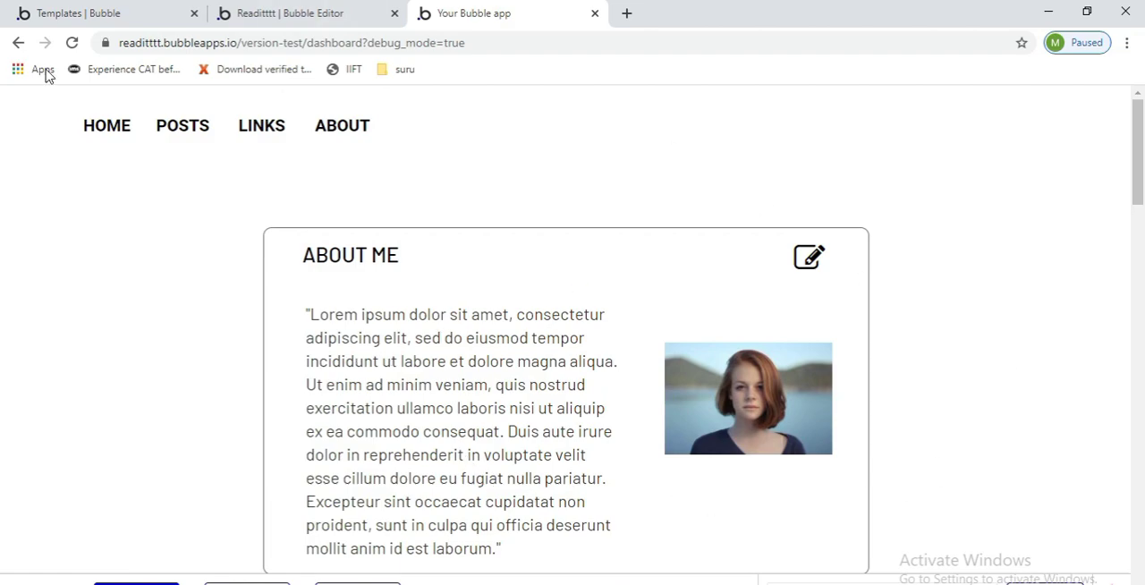
mouse_move(106, 125)
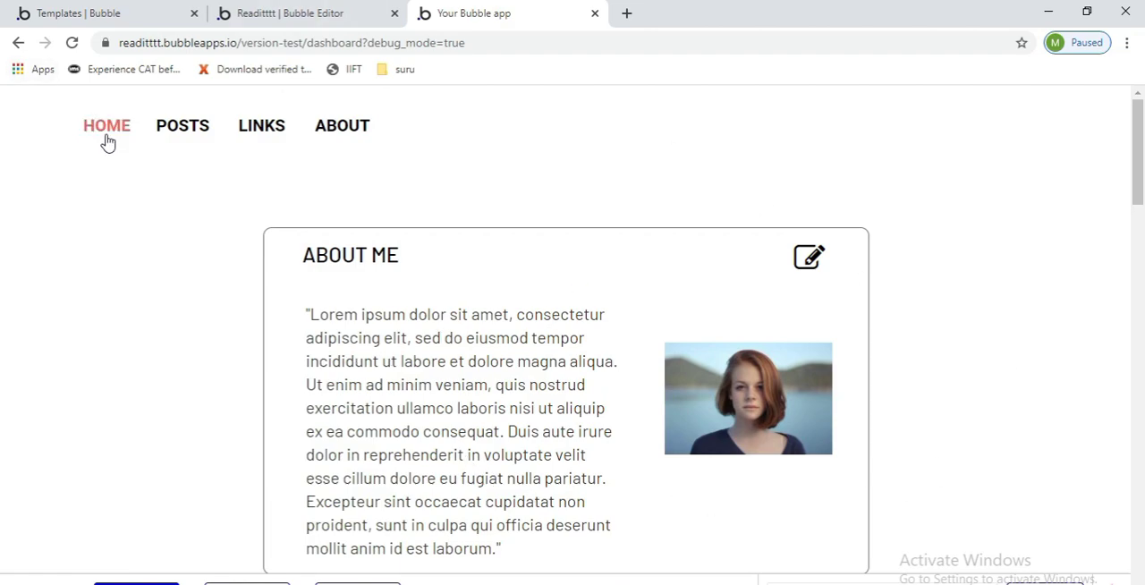
Return to the Readitt home page and scroll to confirm the new About Me photo
click(106, 125)
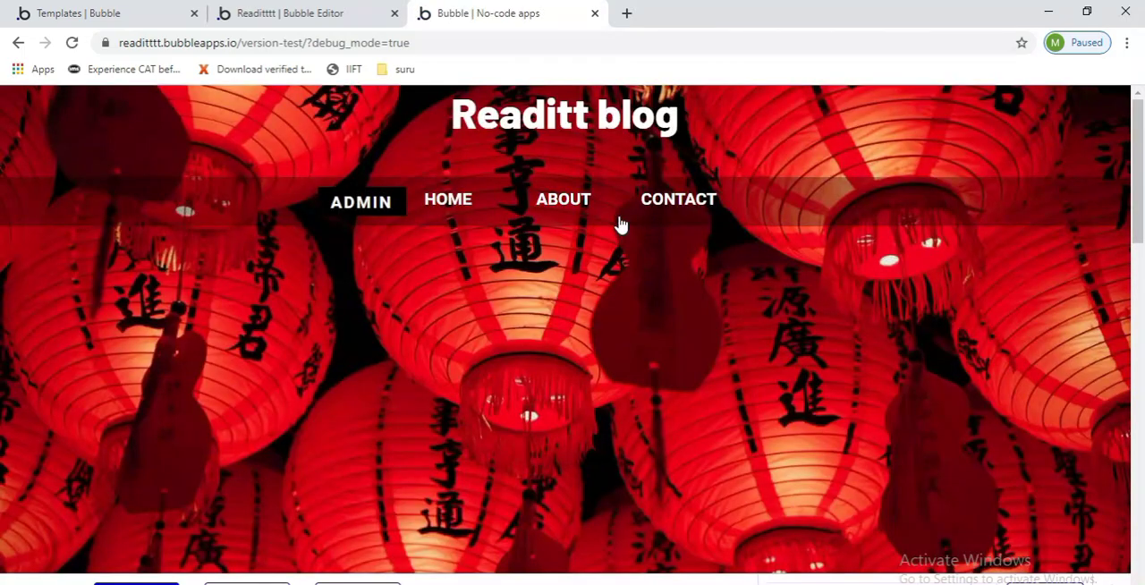
mouse_move(682, 309)
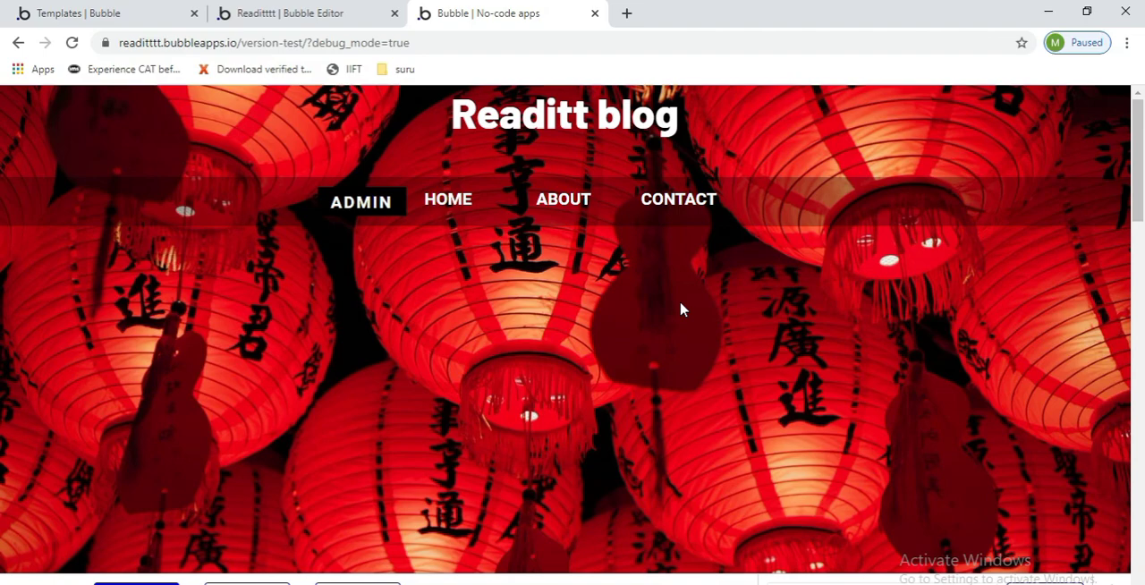
scroll(down, 3)
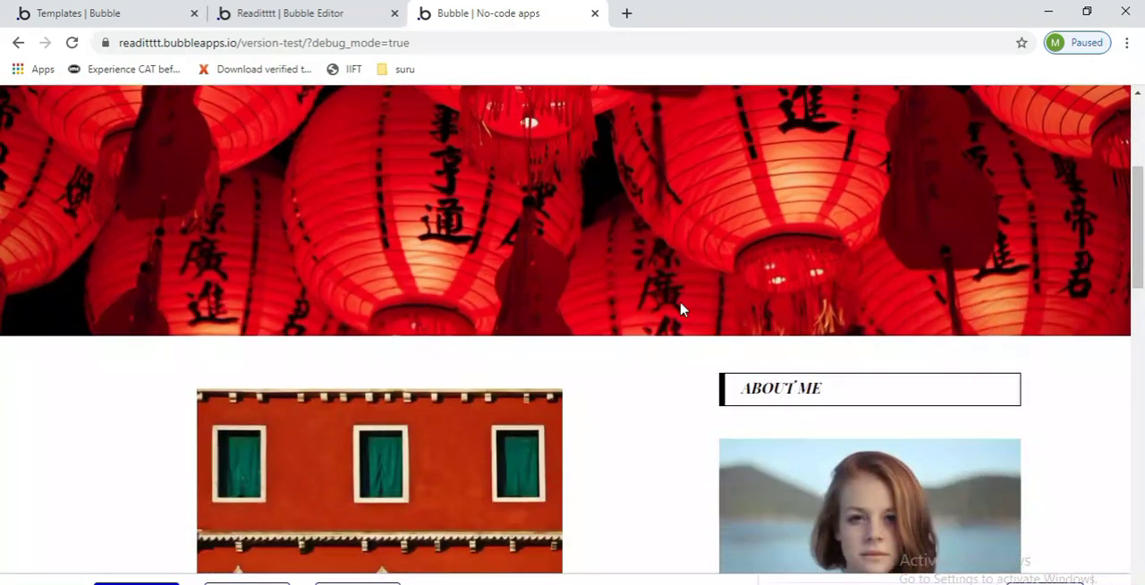
scroll(down, 3)
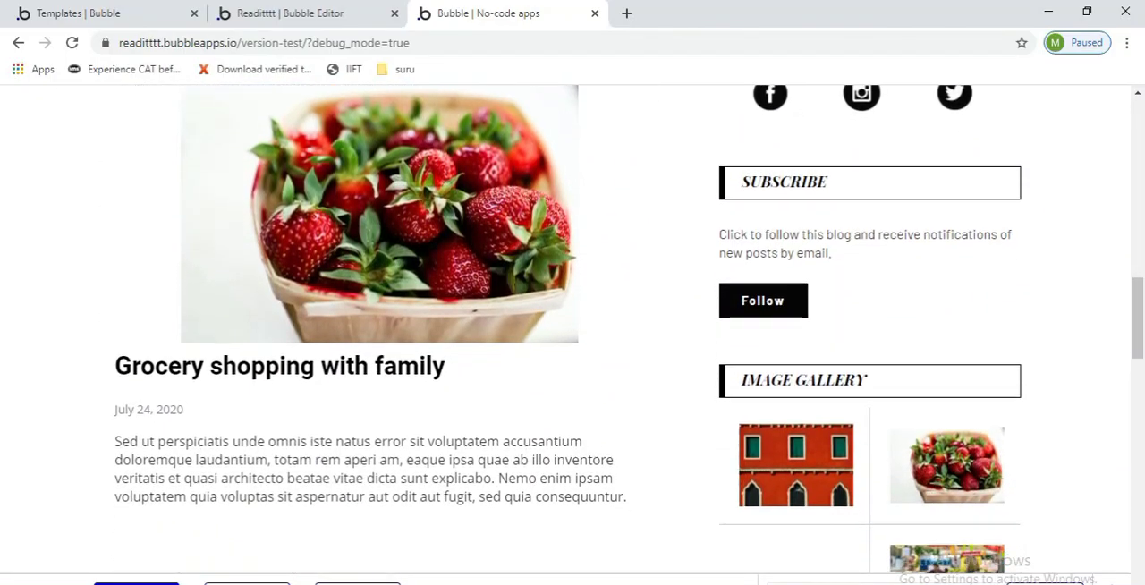
scroll(up, 3)
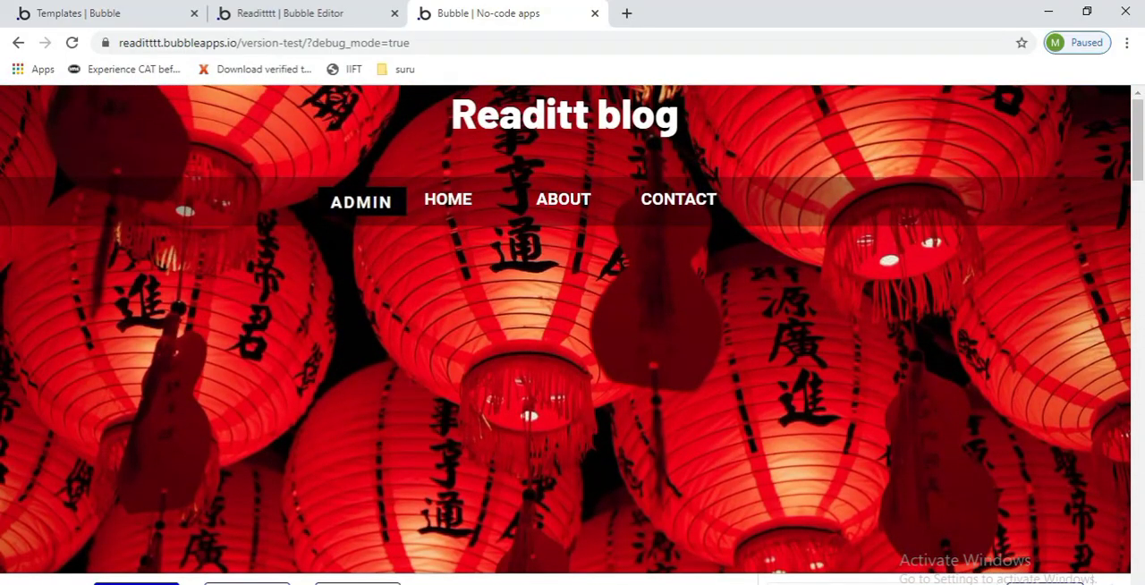